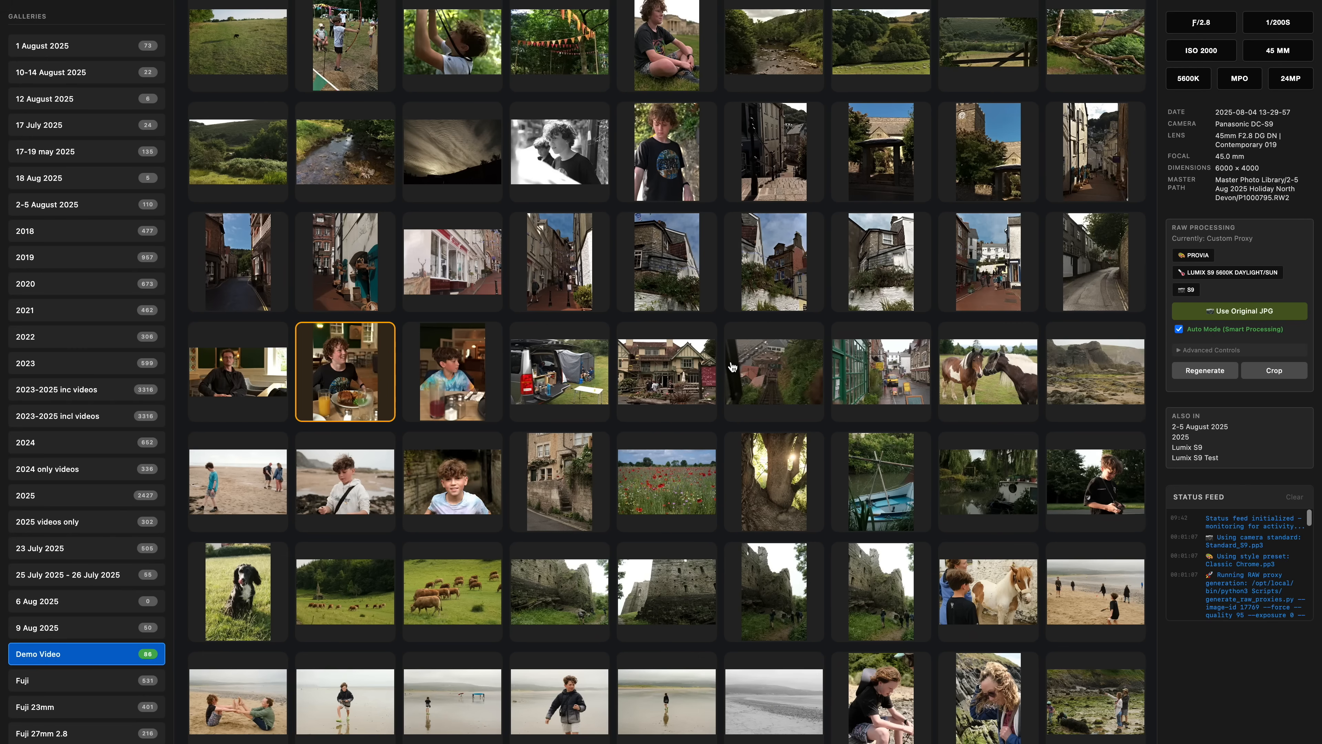
- Select a couple of gallery thumbnails, then open the church tower photo in full view
click(666, 372)
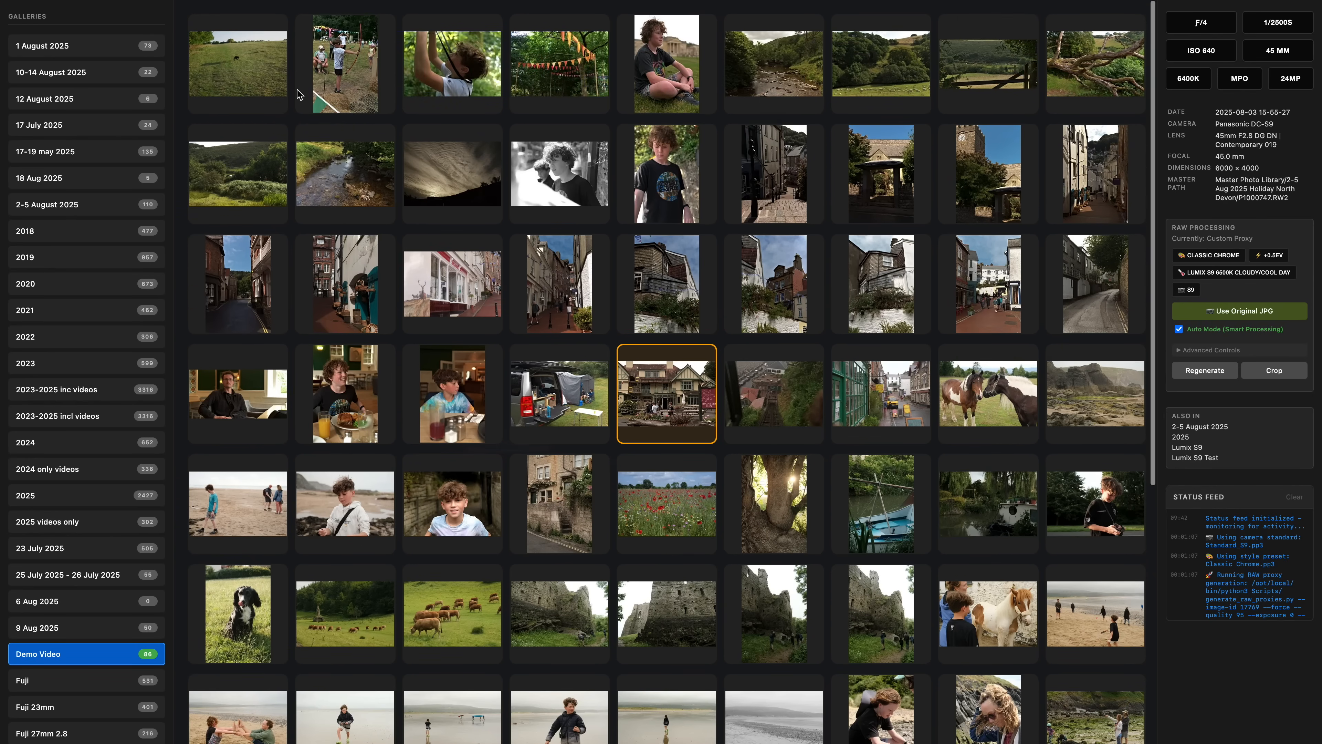
click(345, 174)
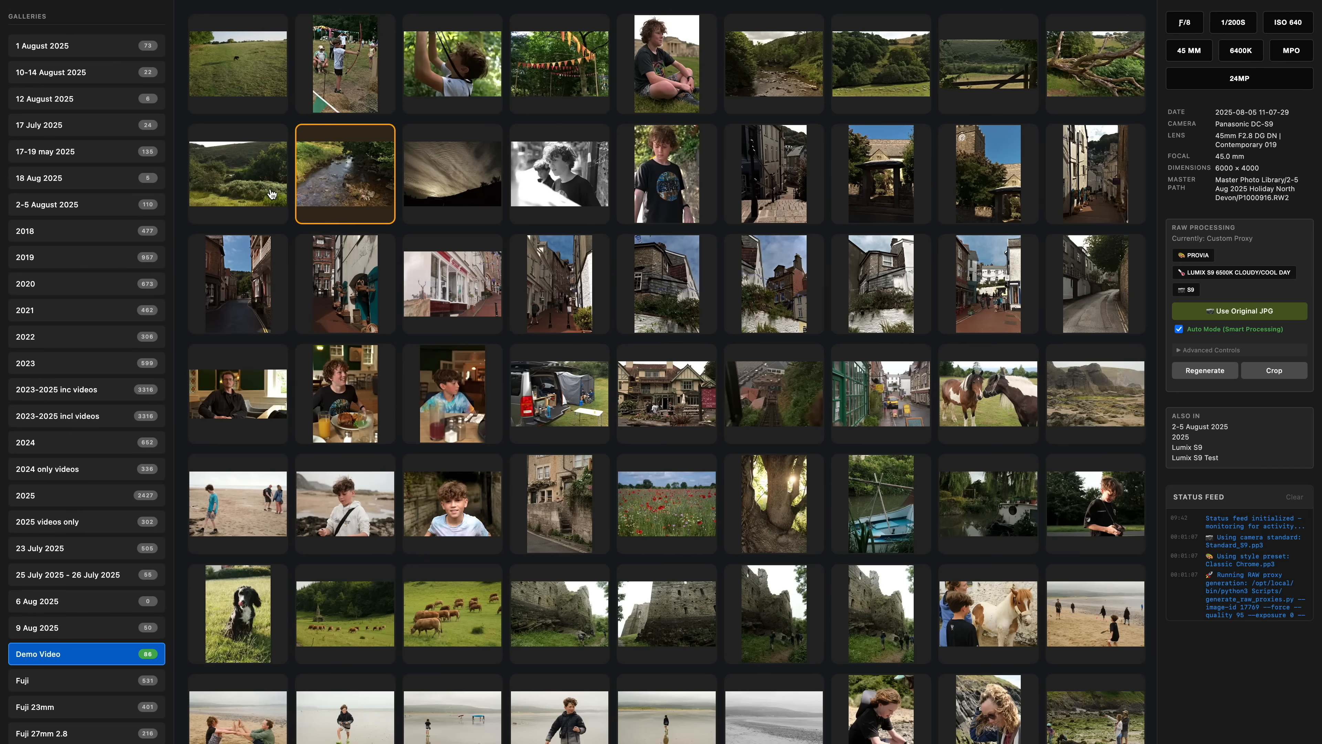
double_click(345, 174)
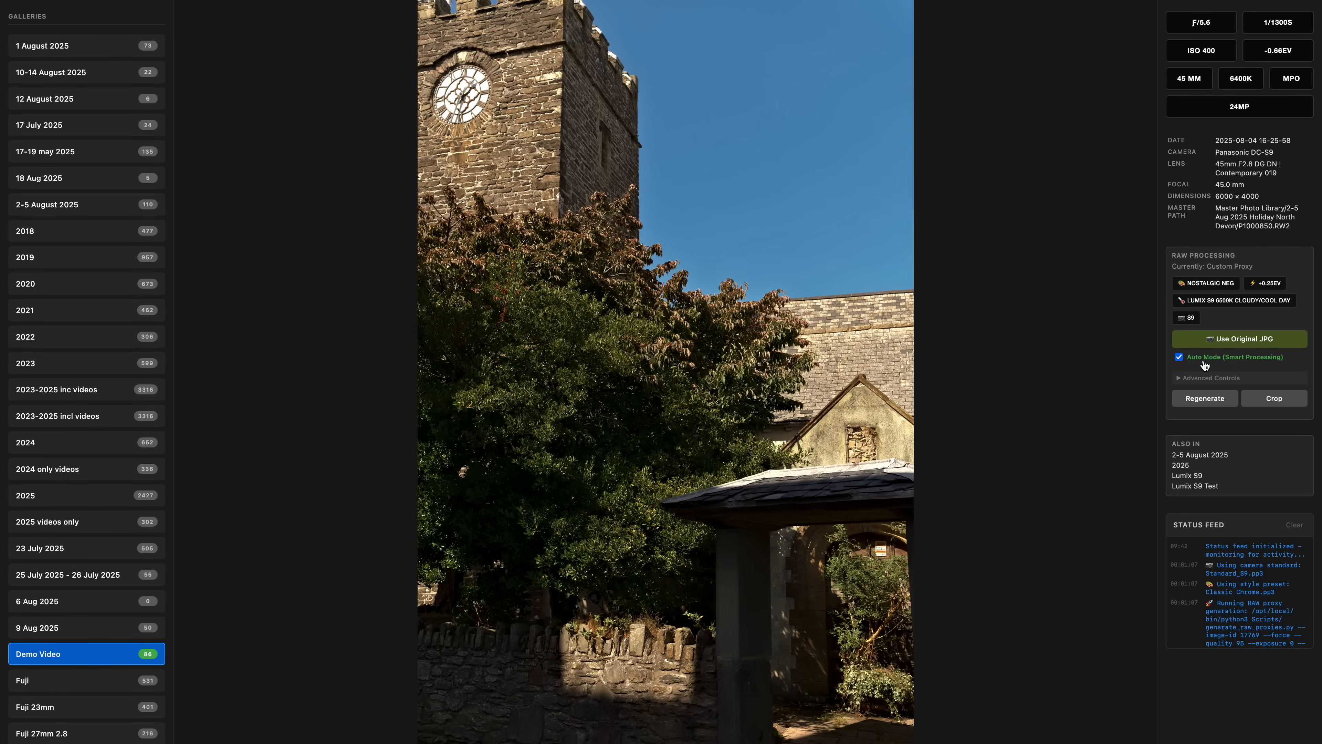
- Apply the Provia film style and re-render the RAW, then re-render once in automatic smart processing
click(1238, 192)
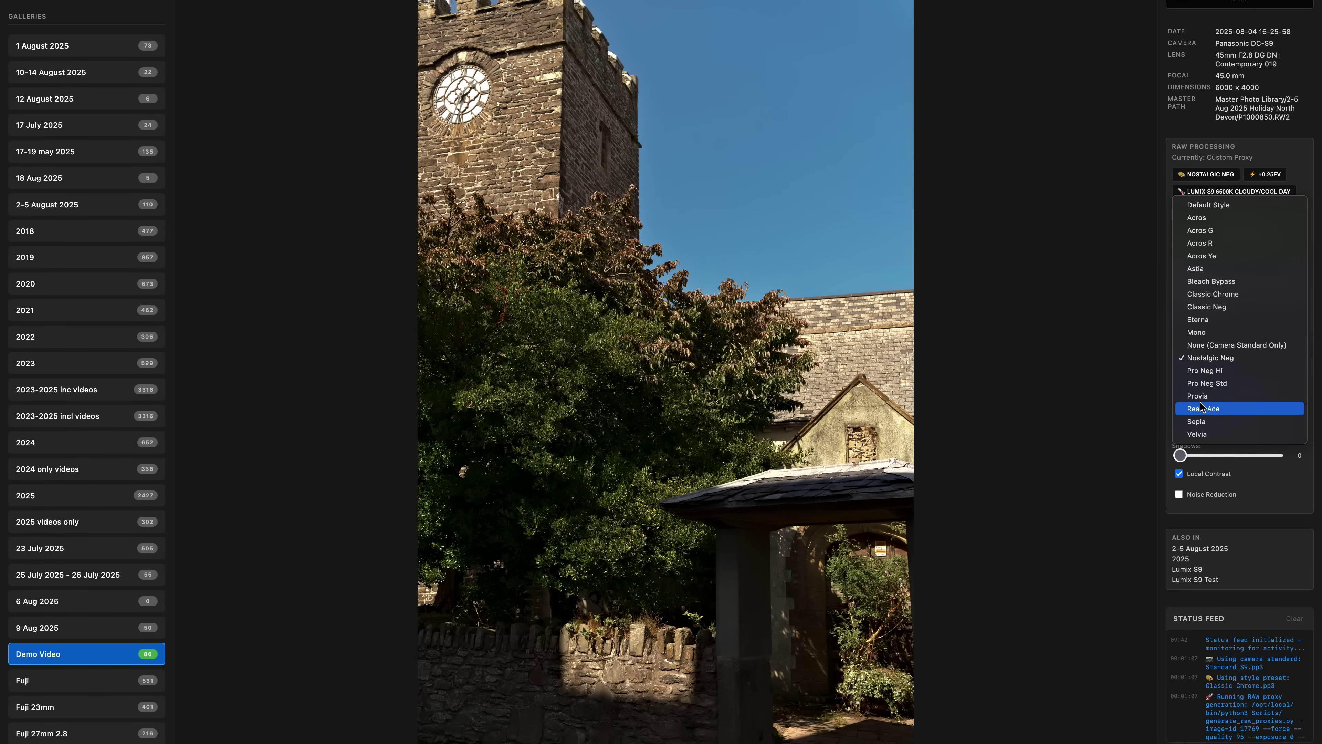
click(1198, 396)
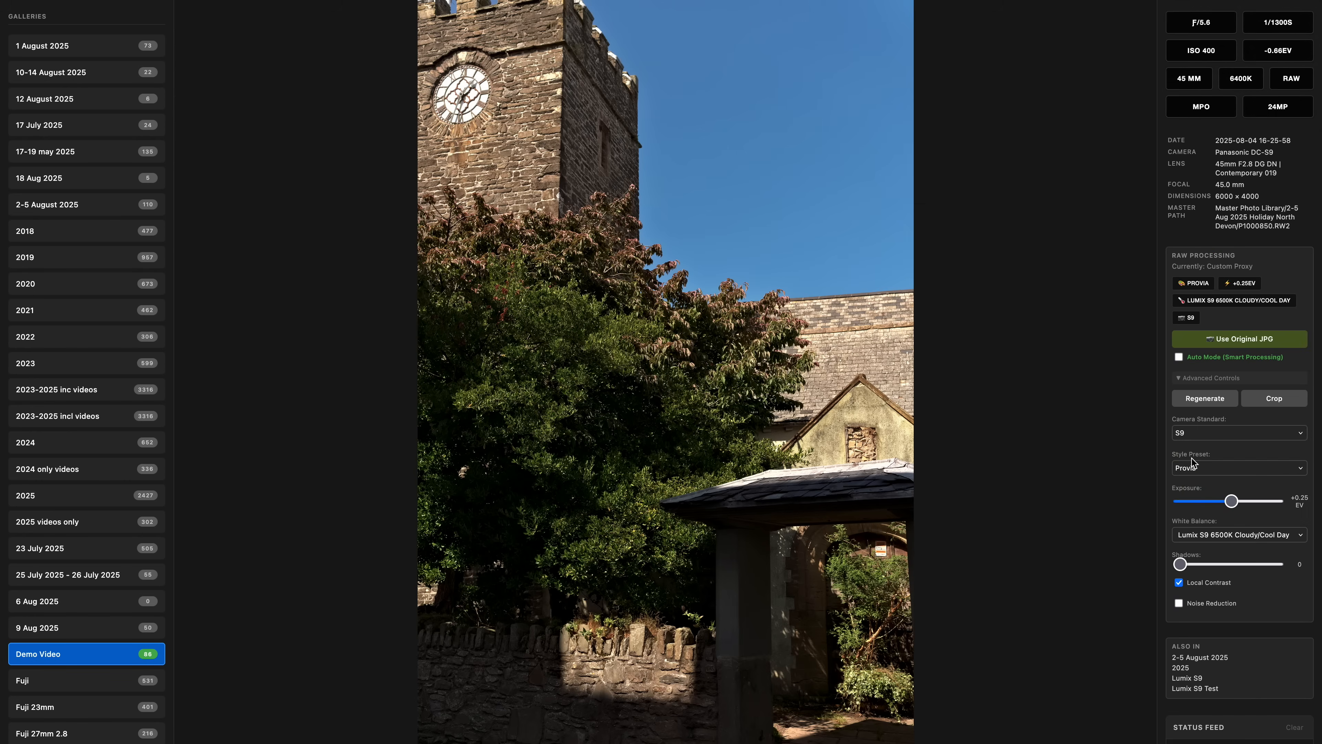
click(1239, 468)
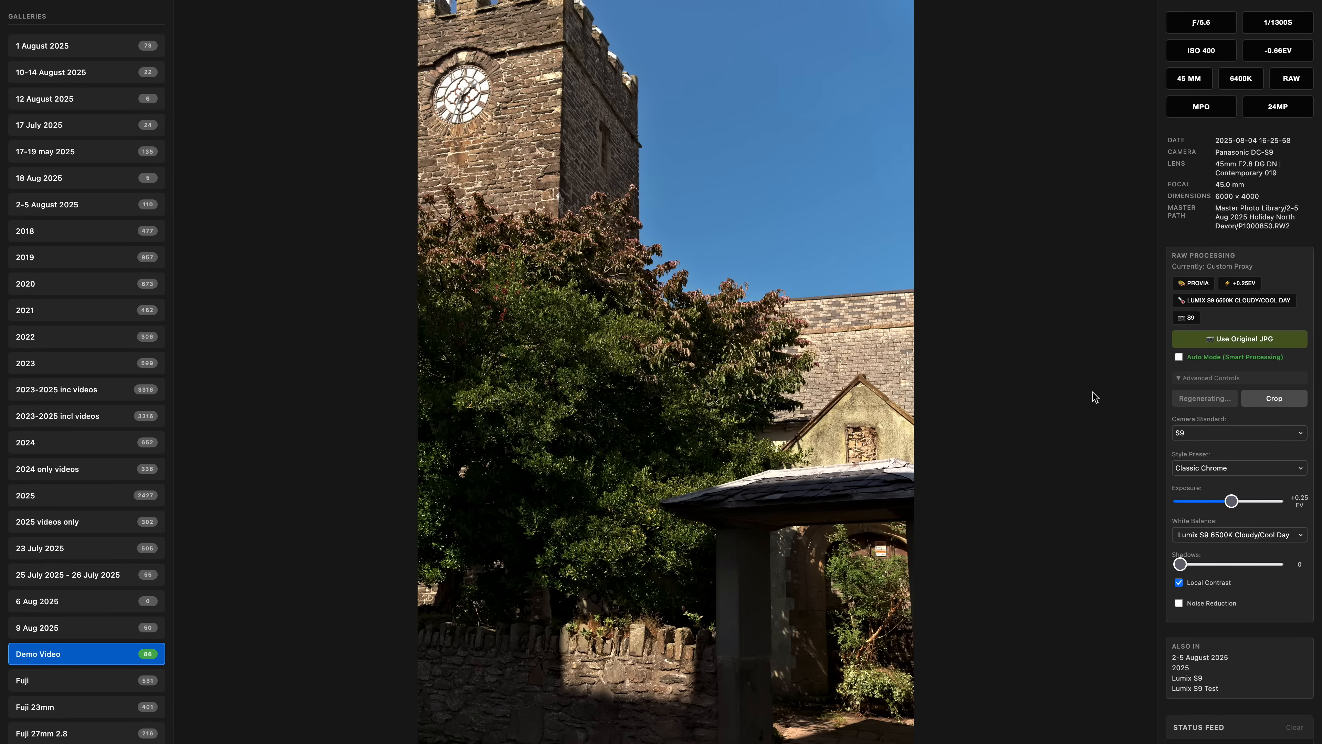
click(1179, 357)
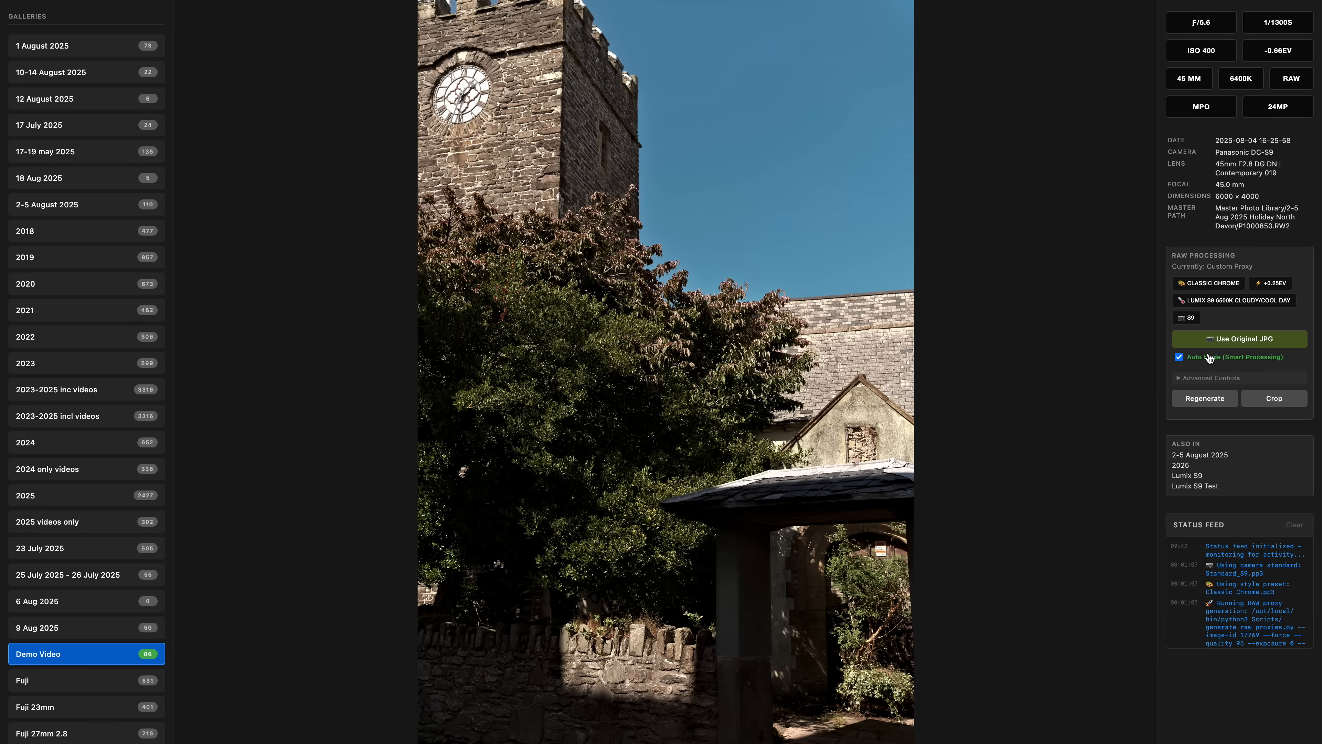
click(1205, 398)
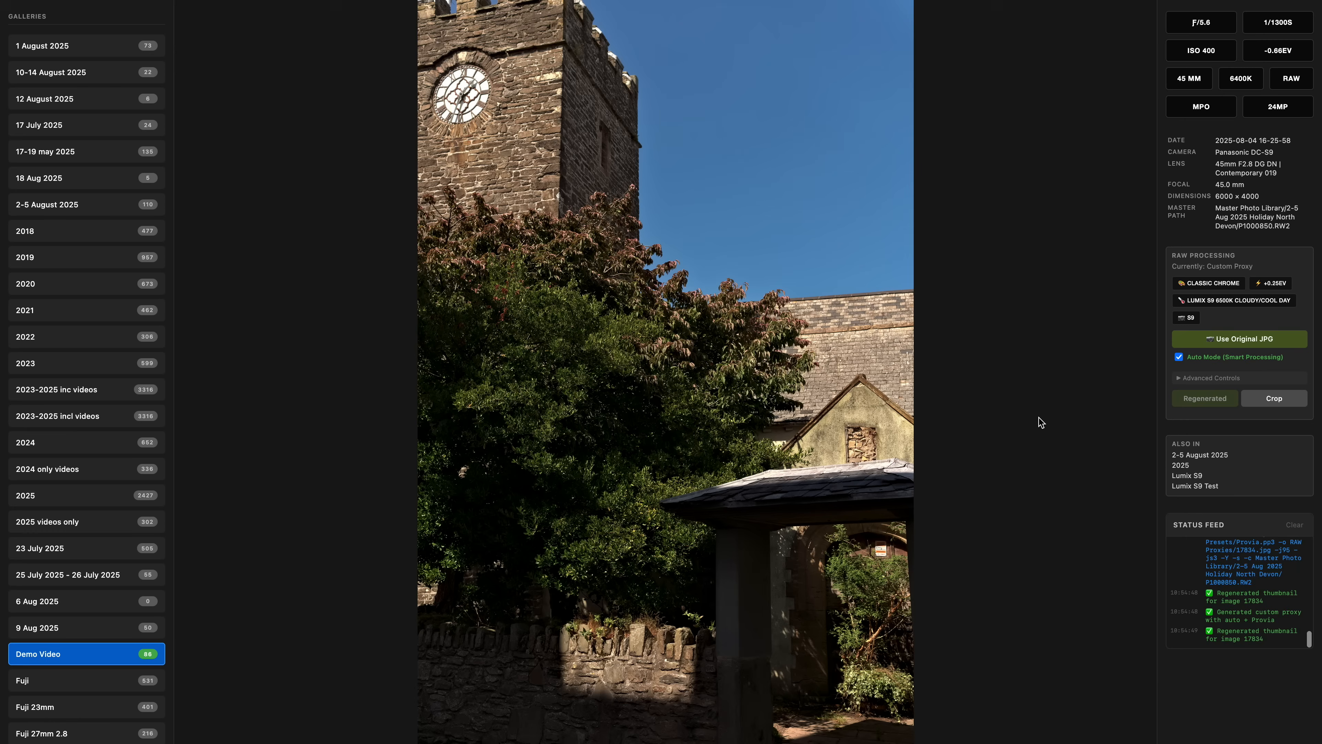
- Manually set exposure to +0.5 EV, re-render, and compare against the original JPG before returning to the RAW proxy
click(1207, 378)
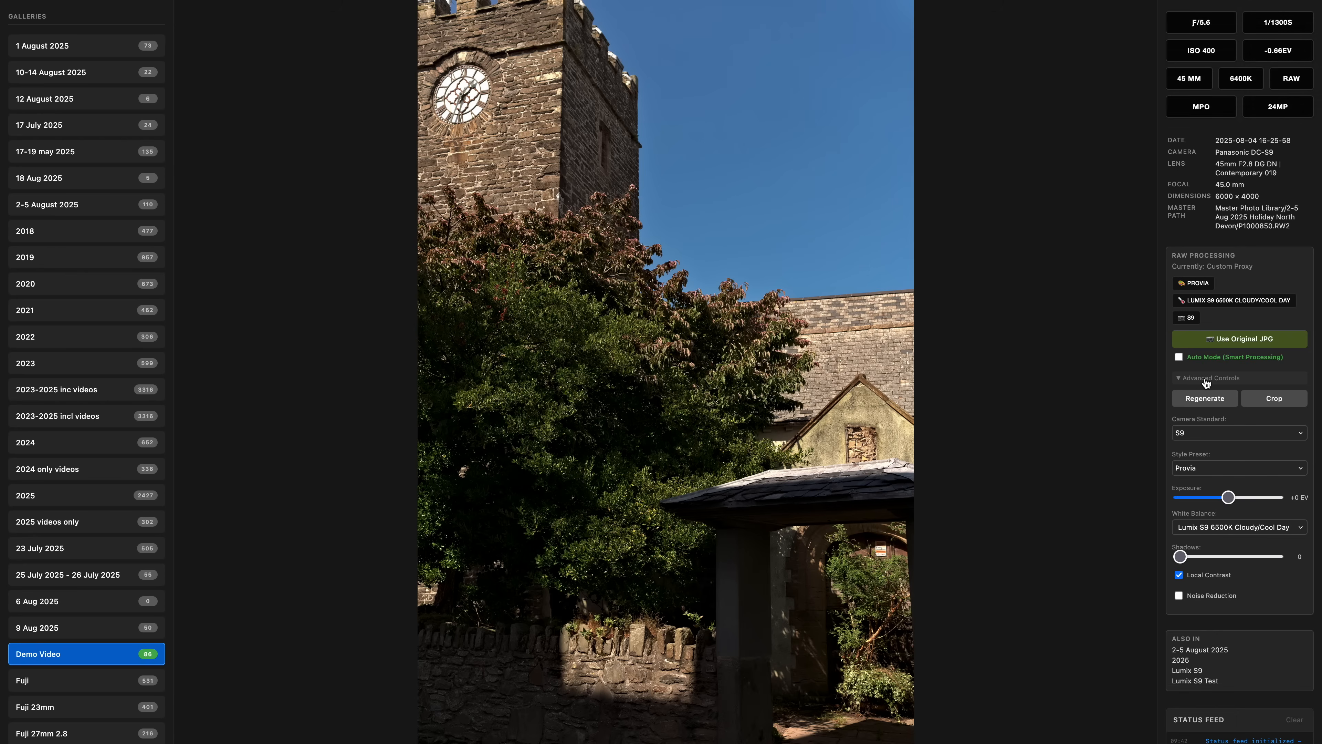
drag(1227, 497, 1234, 496)
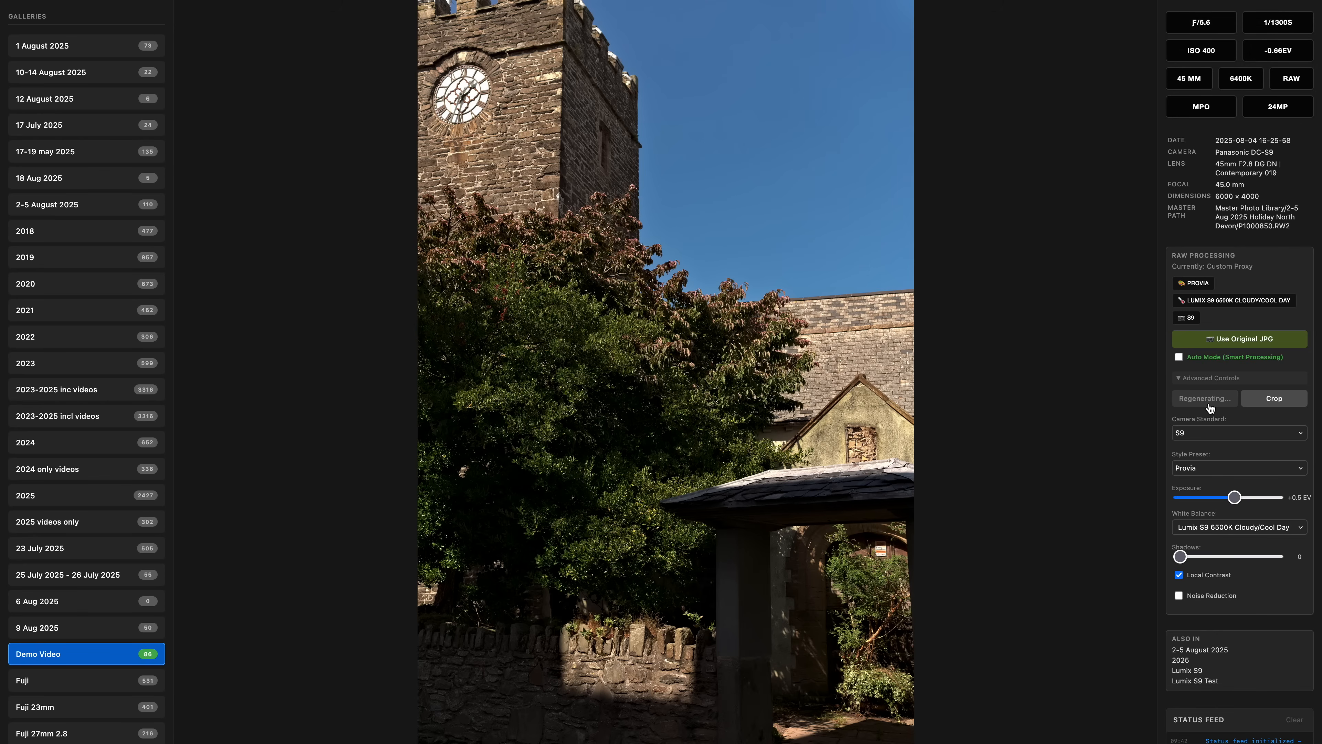
click(1179, 357)
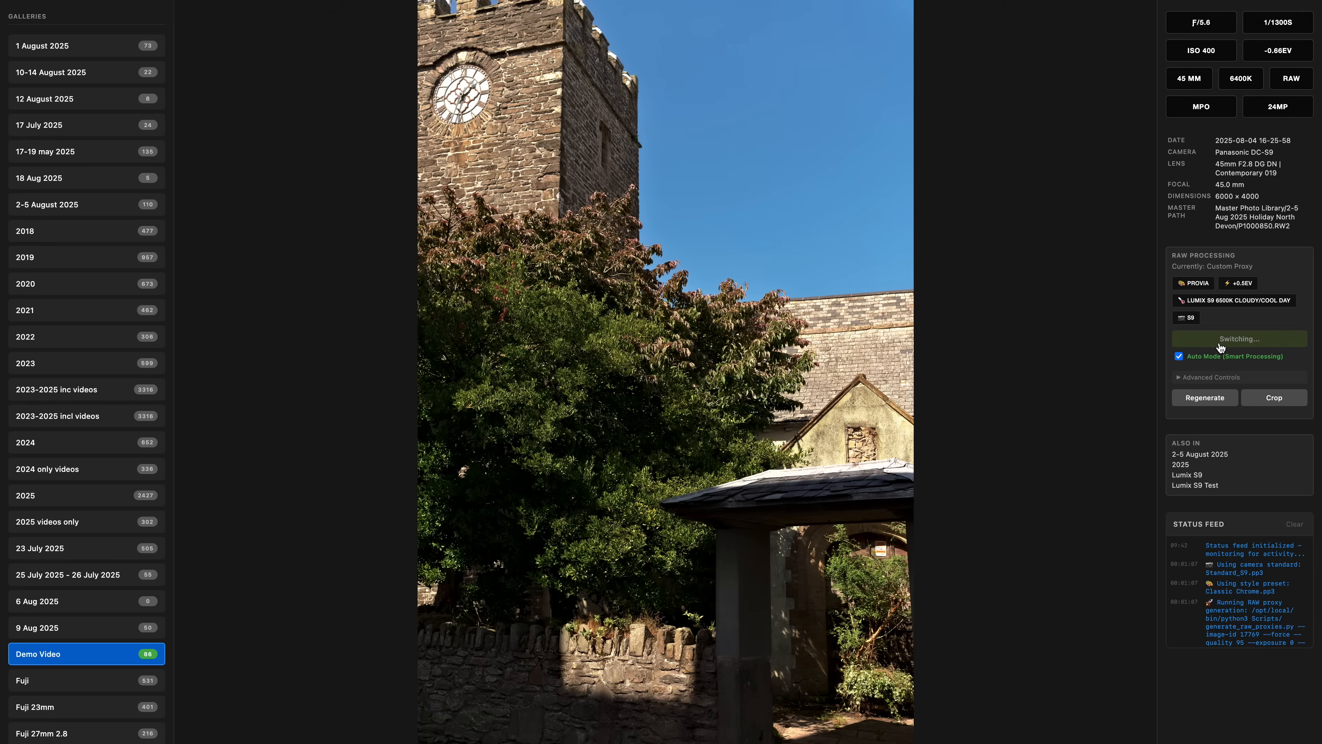
click(1239, 338)
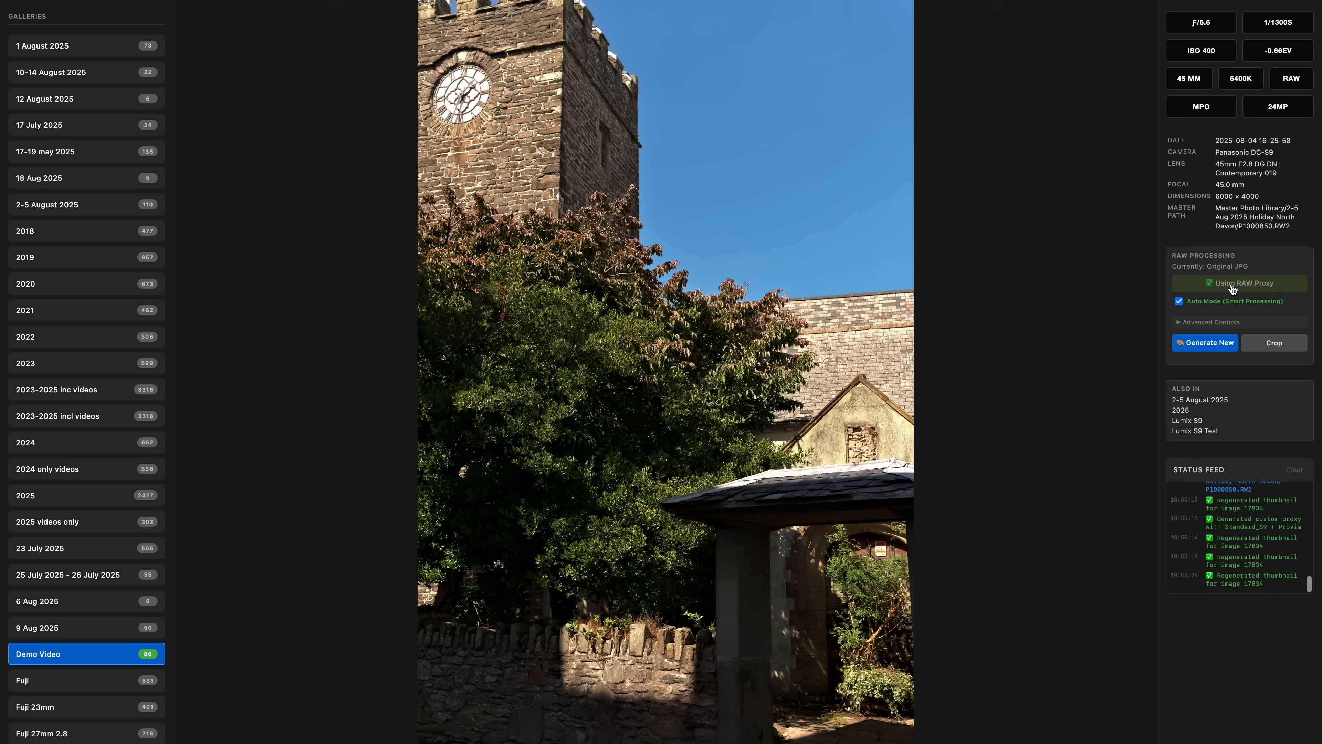
click(1240, 283)
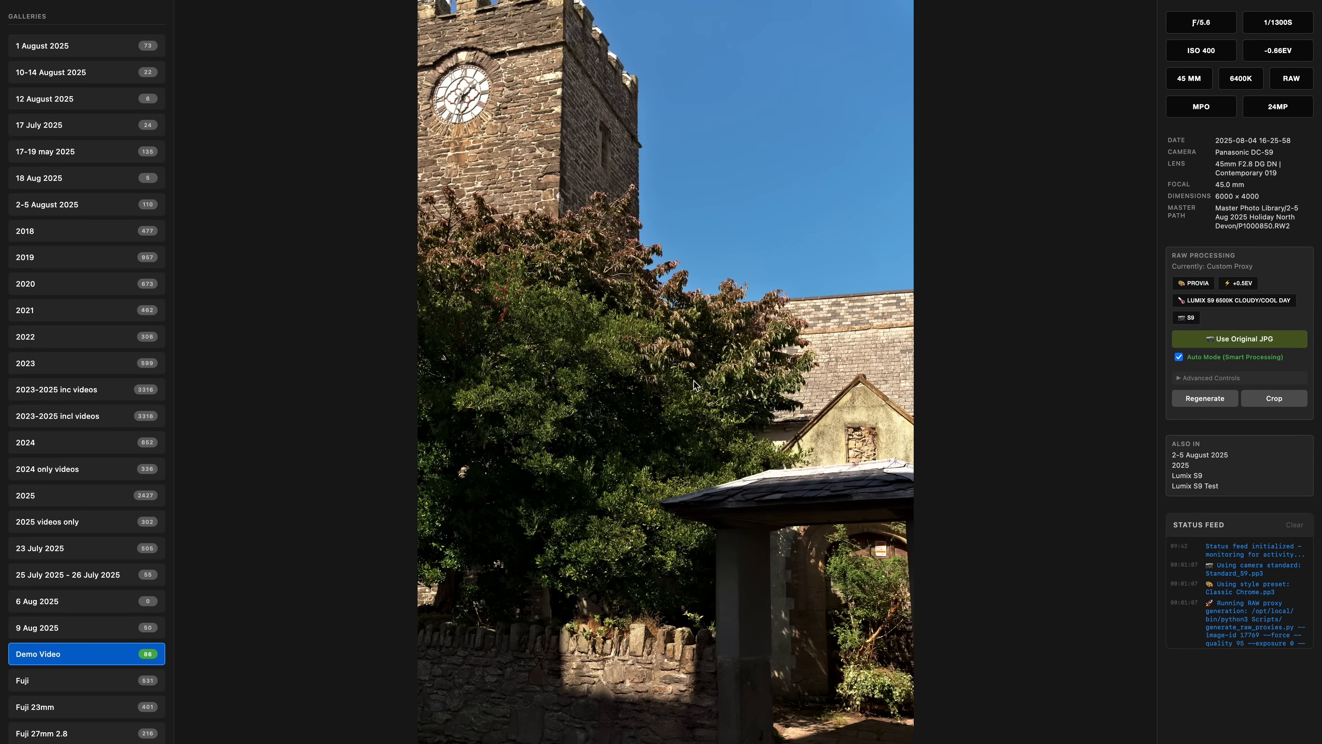
- Start cropping the church photo and try the square, free and 2:1 aspect-ratio constraints
click(1274, 398)
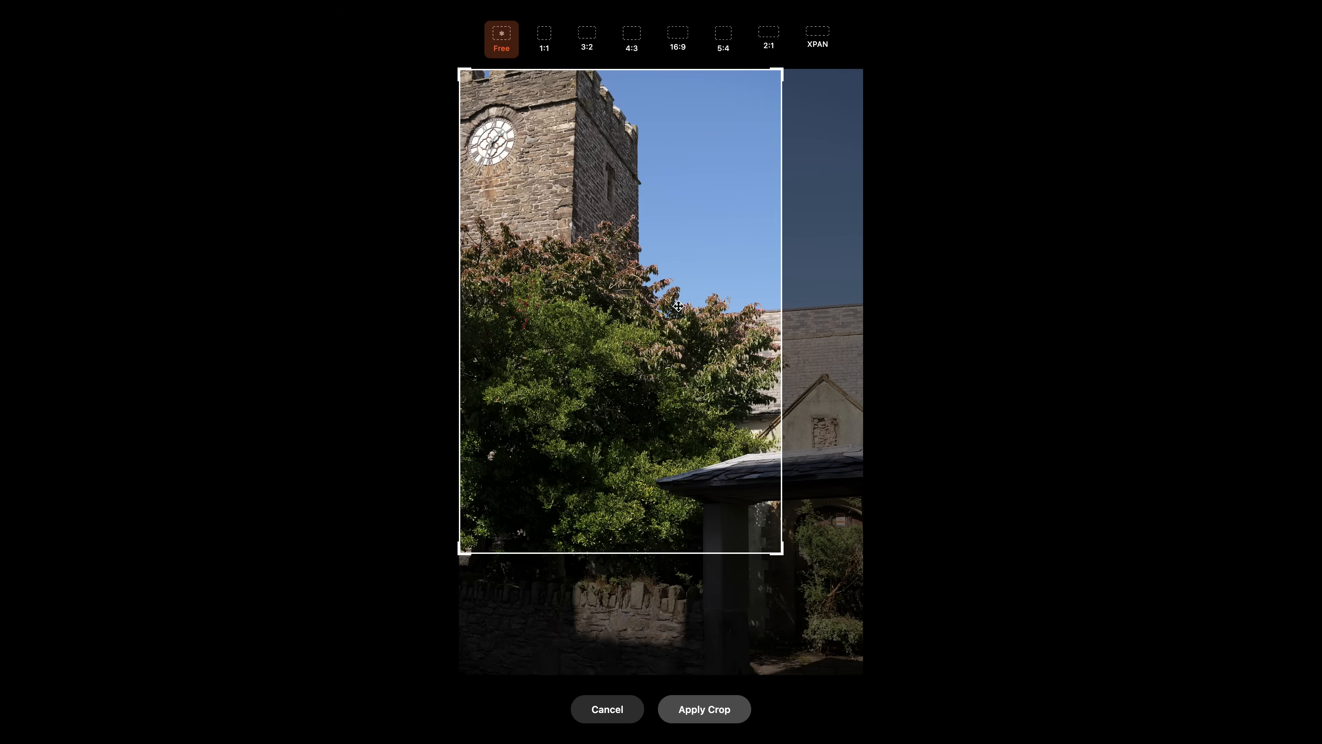
click(544, 39)
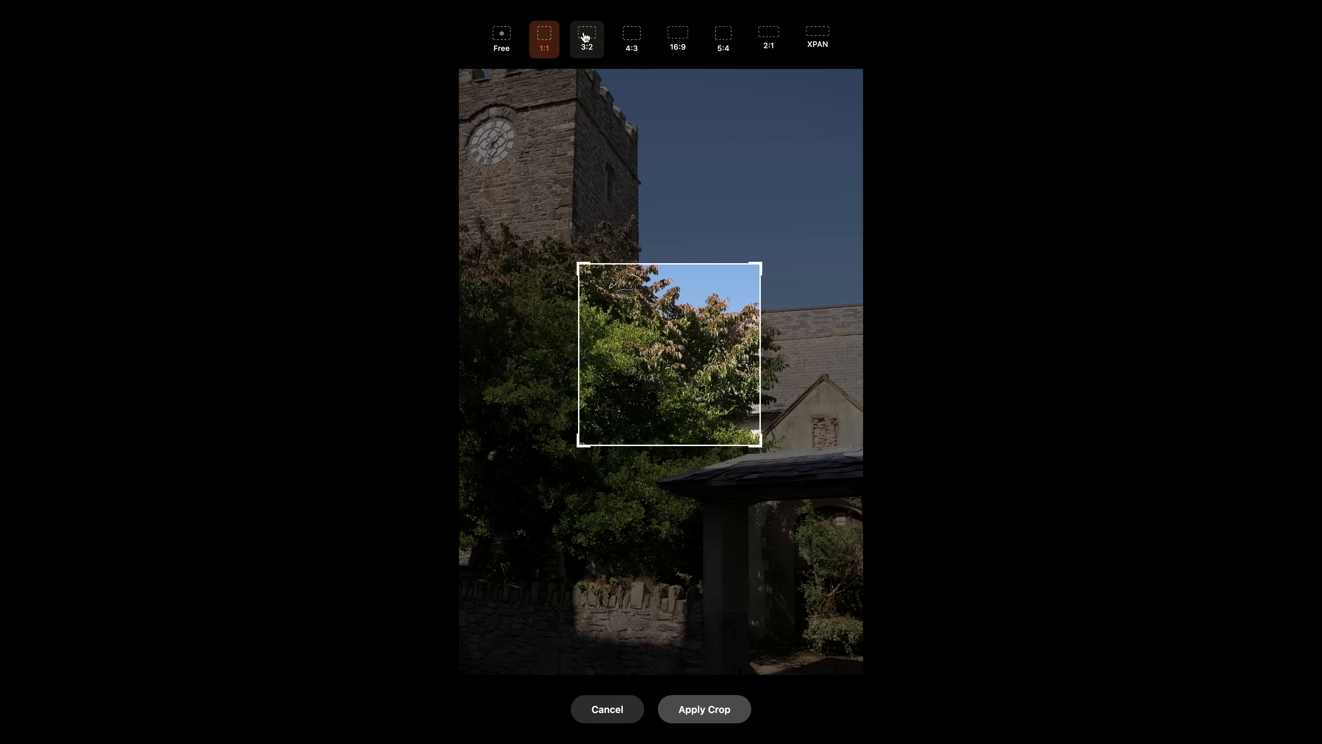
click(769, 35)
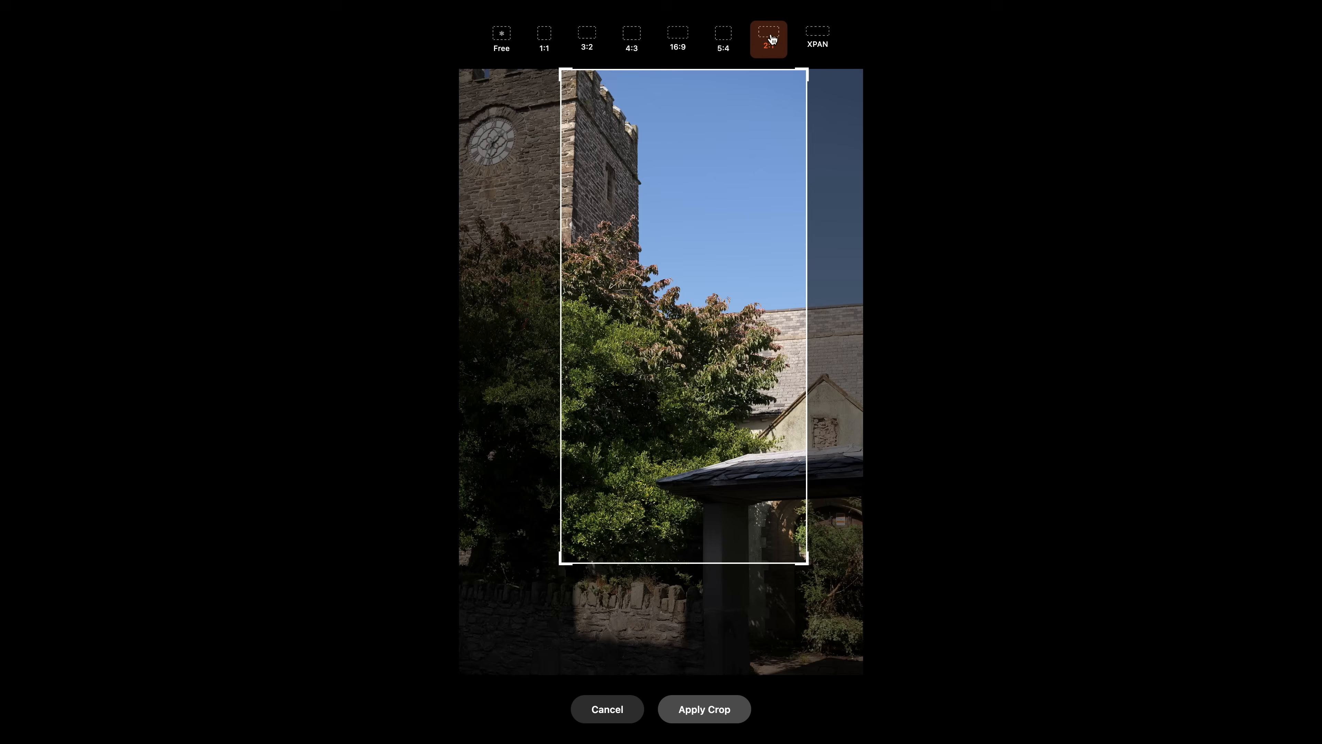
click(703, 709)
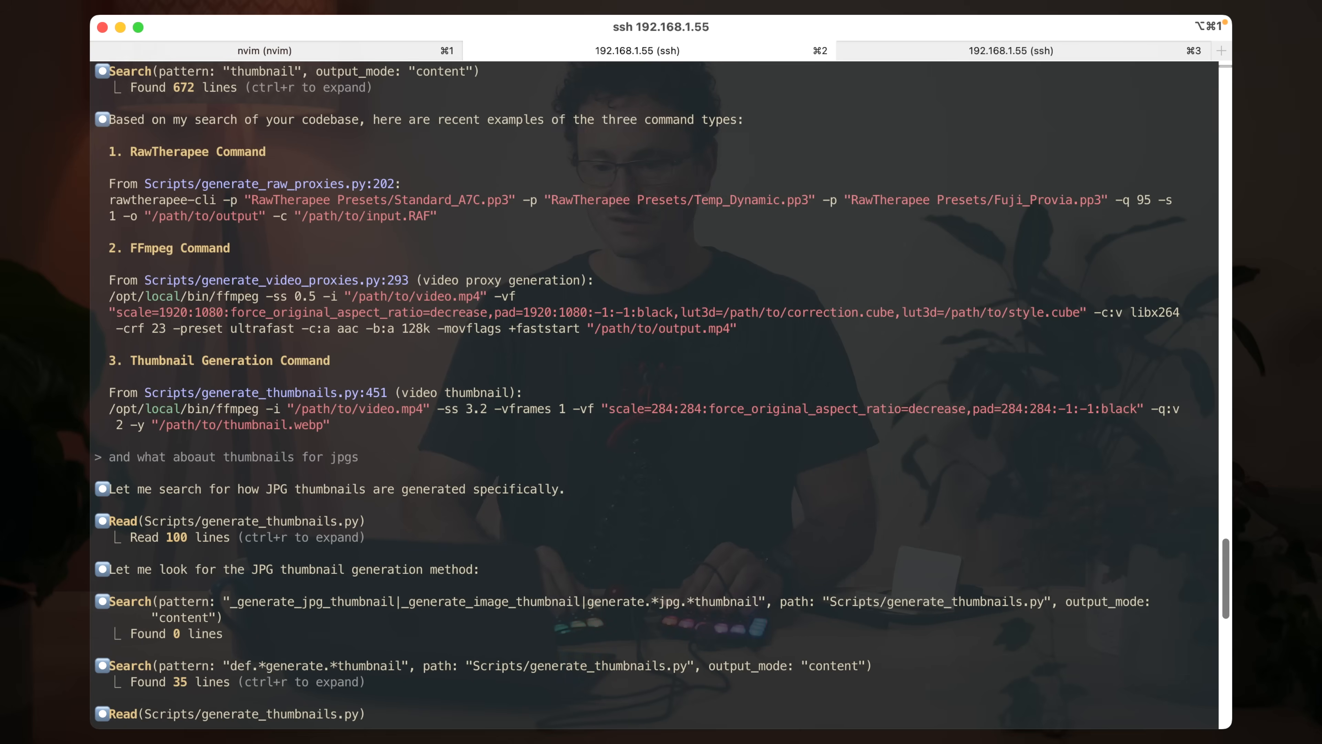
- Scroll through Claude's answer on PIL thumbnail generation (284px Lanczos, WebP 85%)
scroll(down, 3)
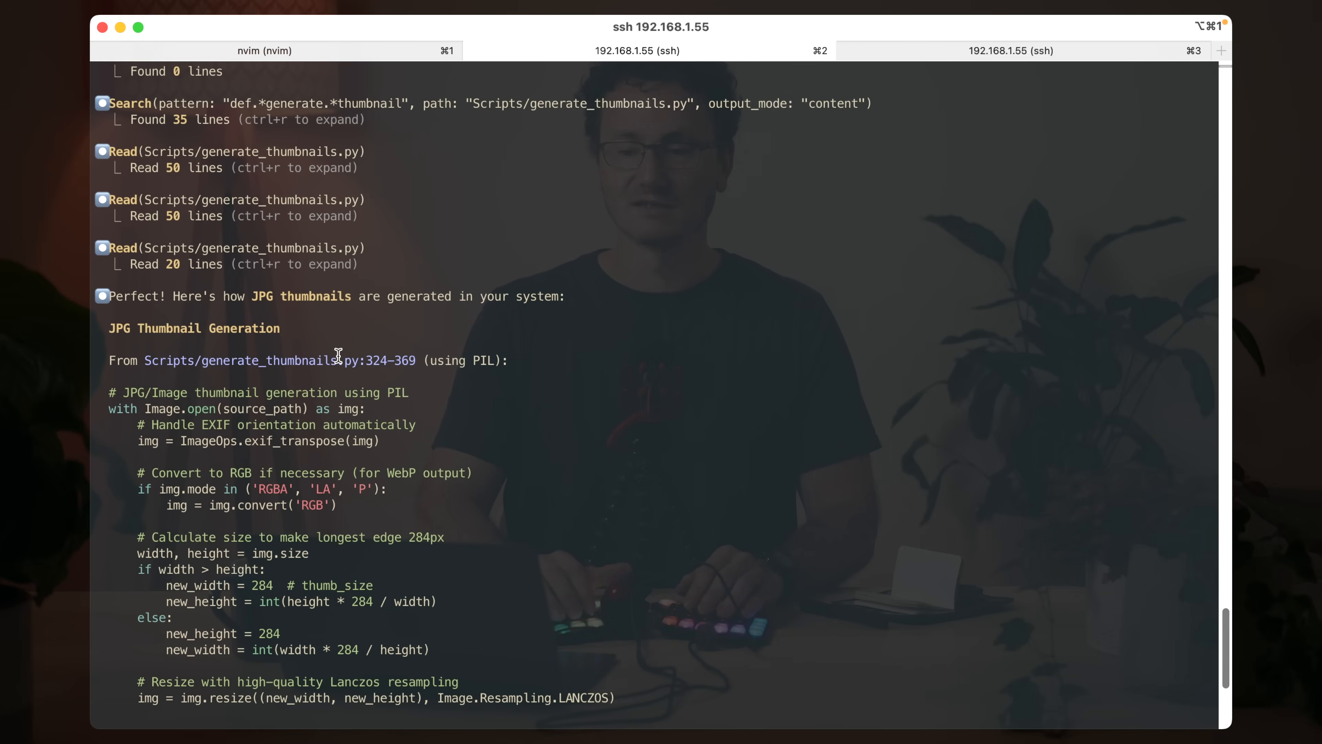
scroll(down, 3)
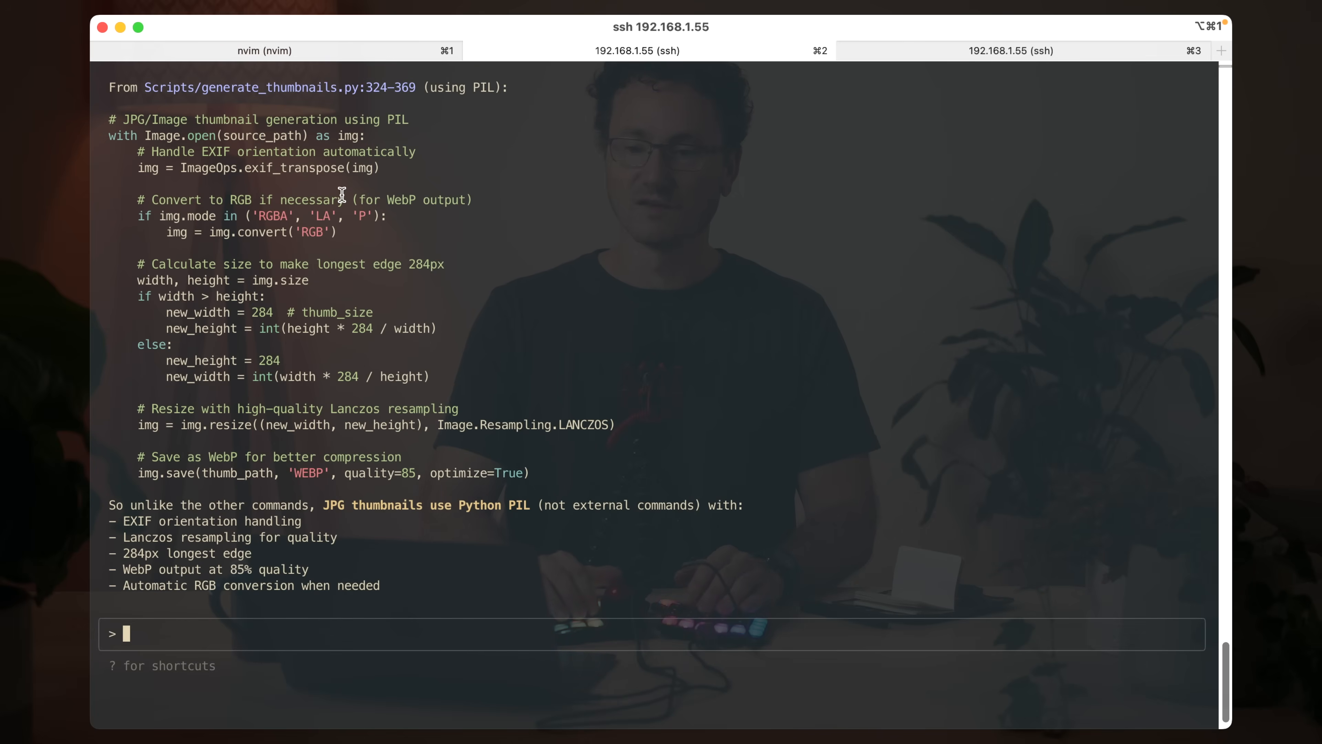
mouse_move(114, 133)
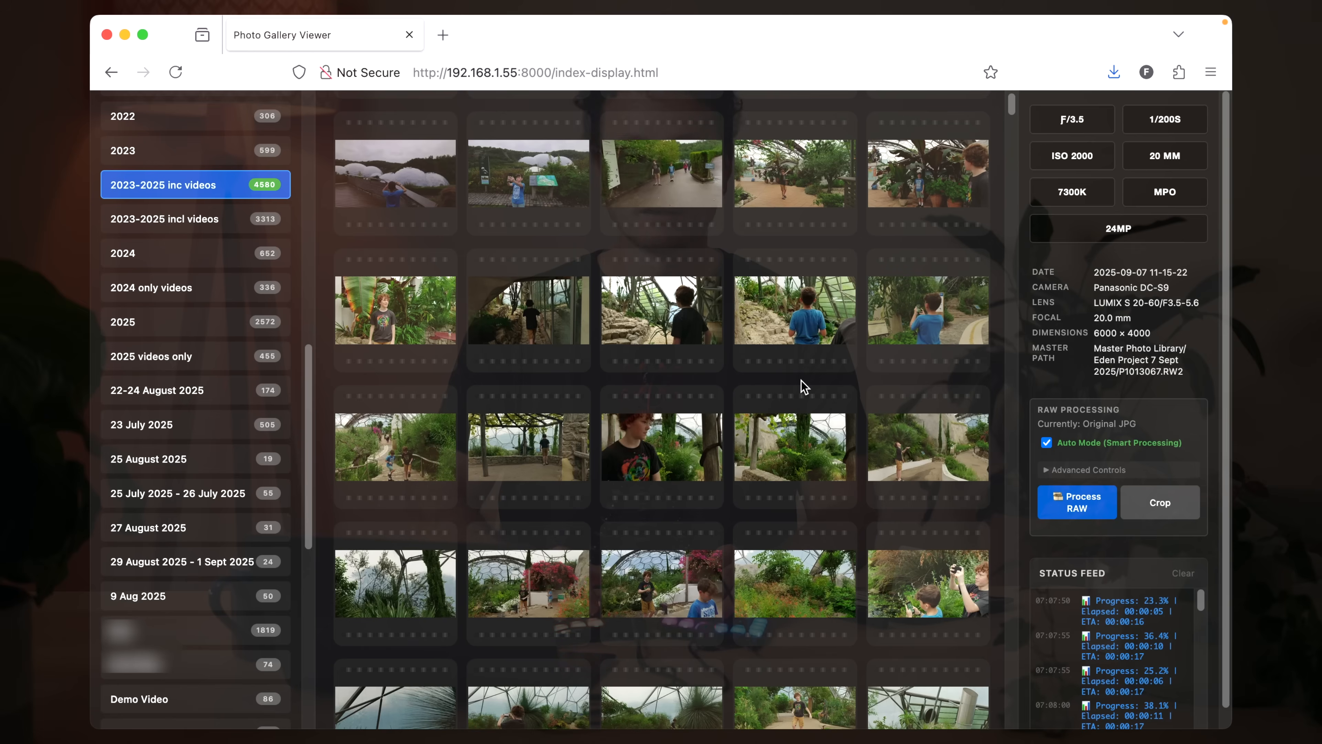
mouse_move(657, 495)
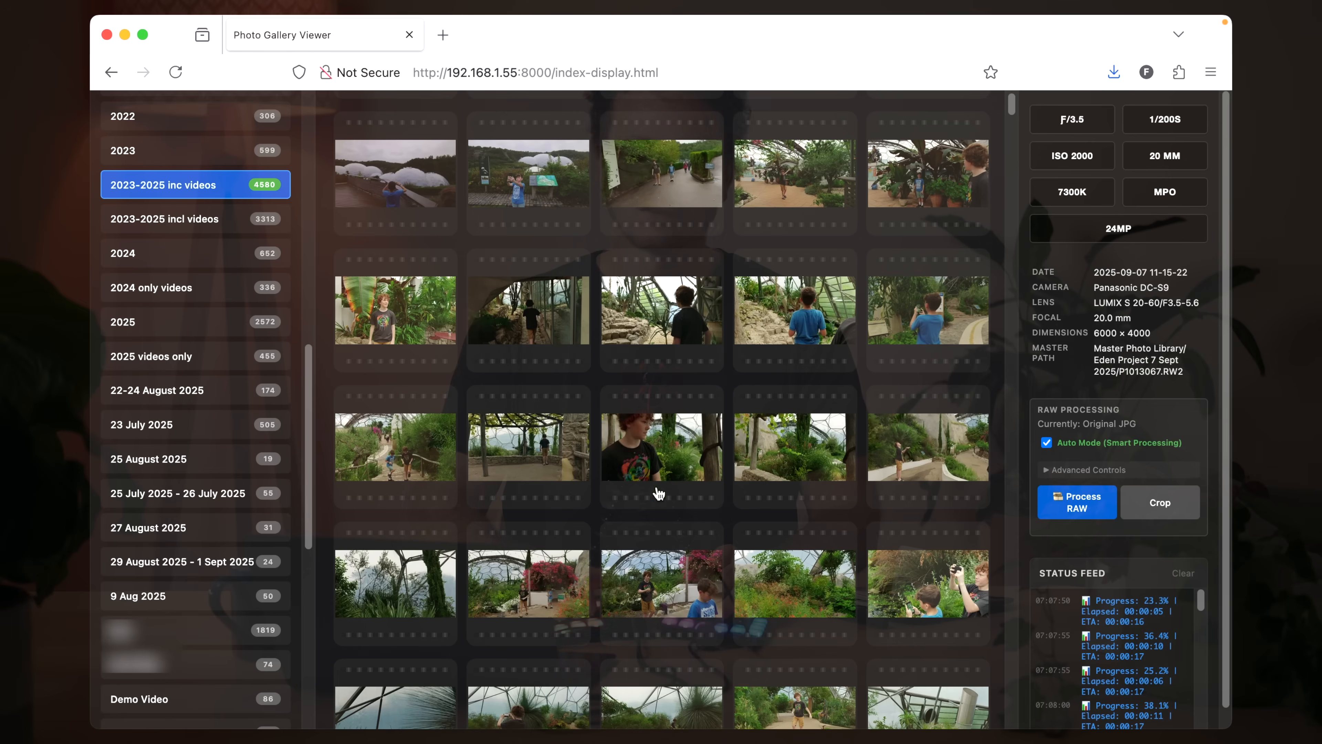
mouse_move(664, 466)
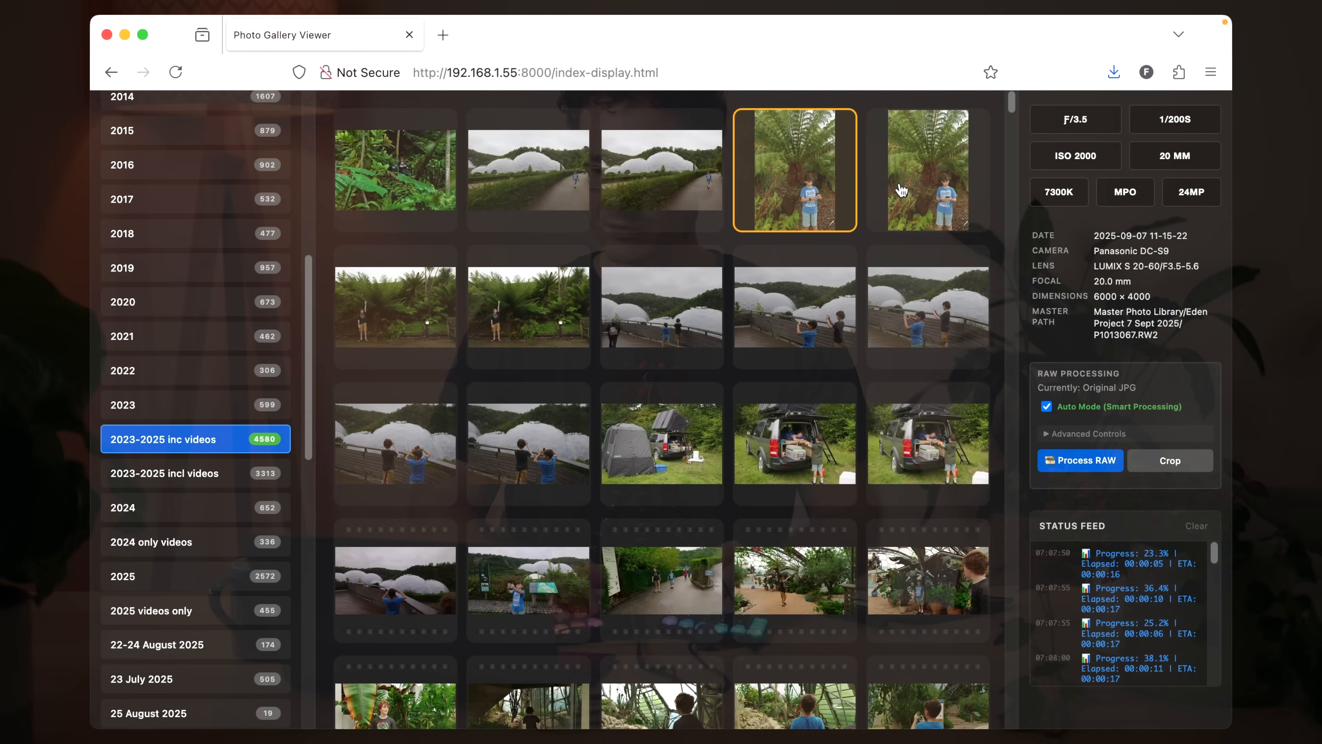
- Select the second tree-fern photo in the Eden Project grid
click(927, 174)
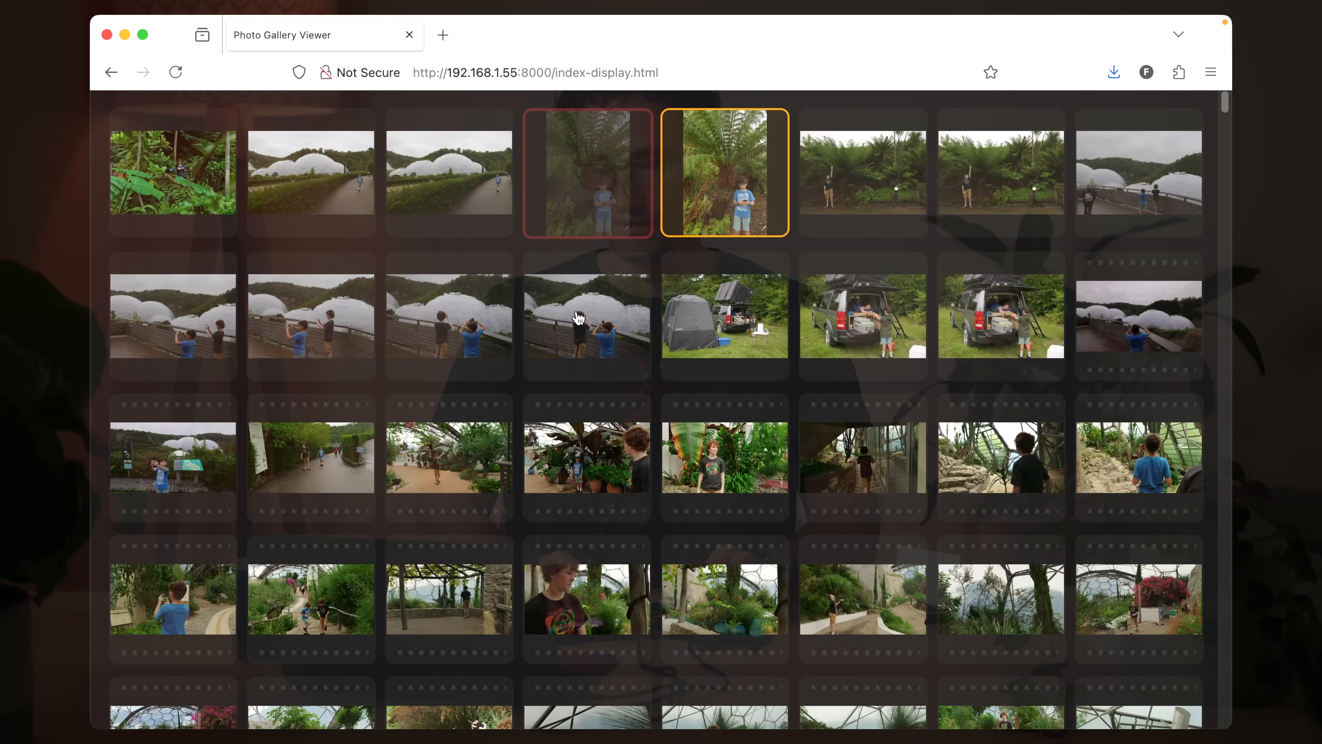
key(cmd+k)
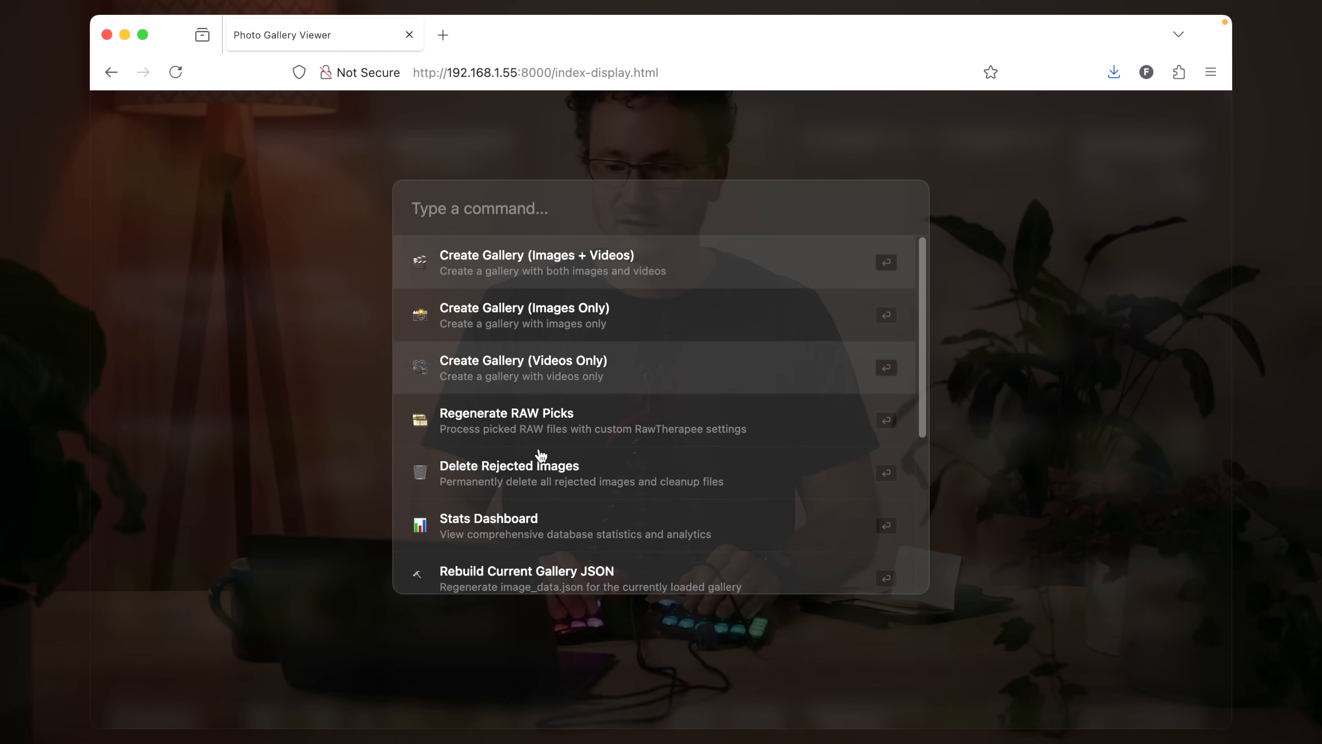
mouse_move(537, 484)
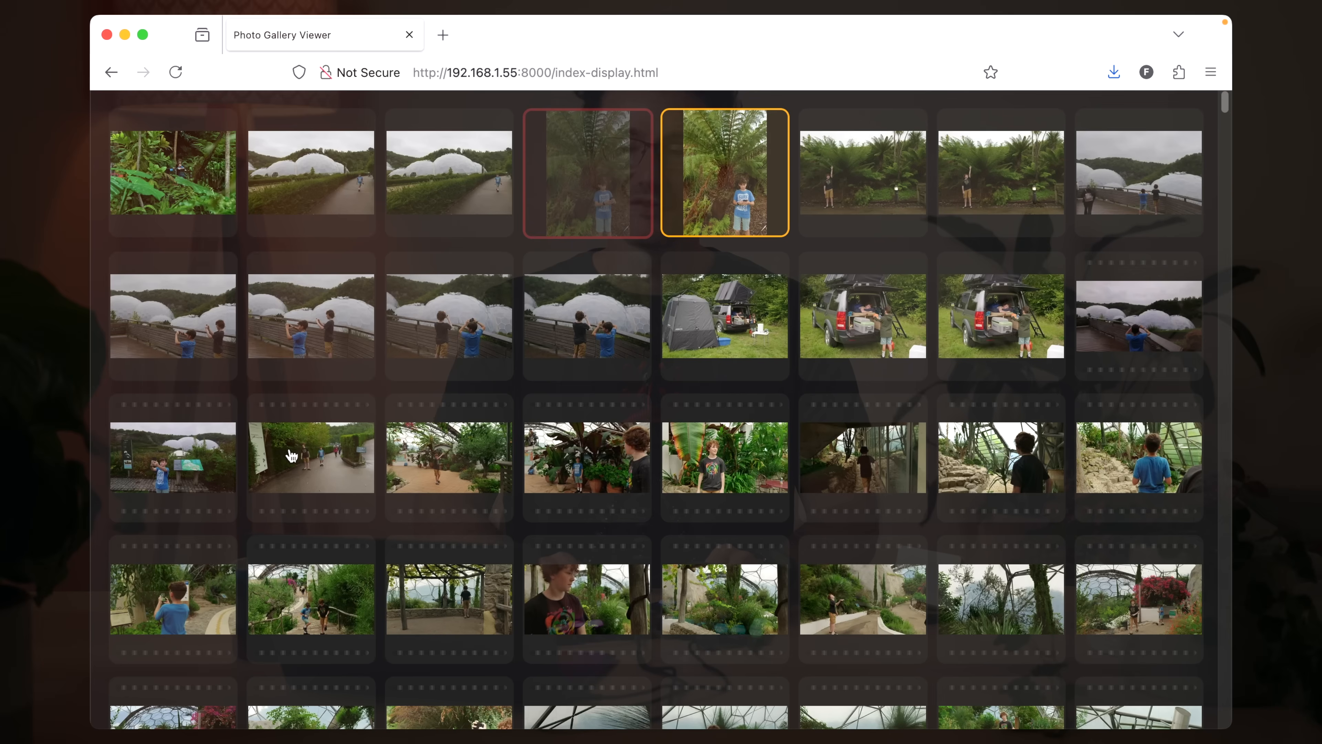
mouse_move(589, 192)
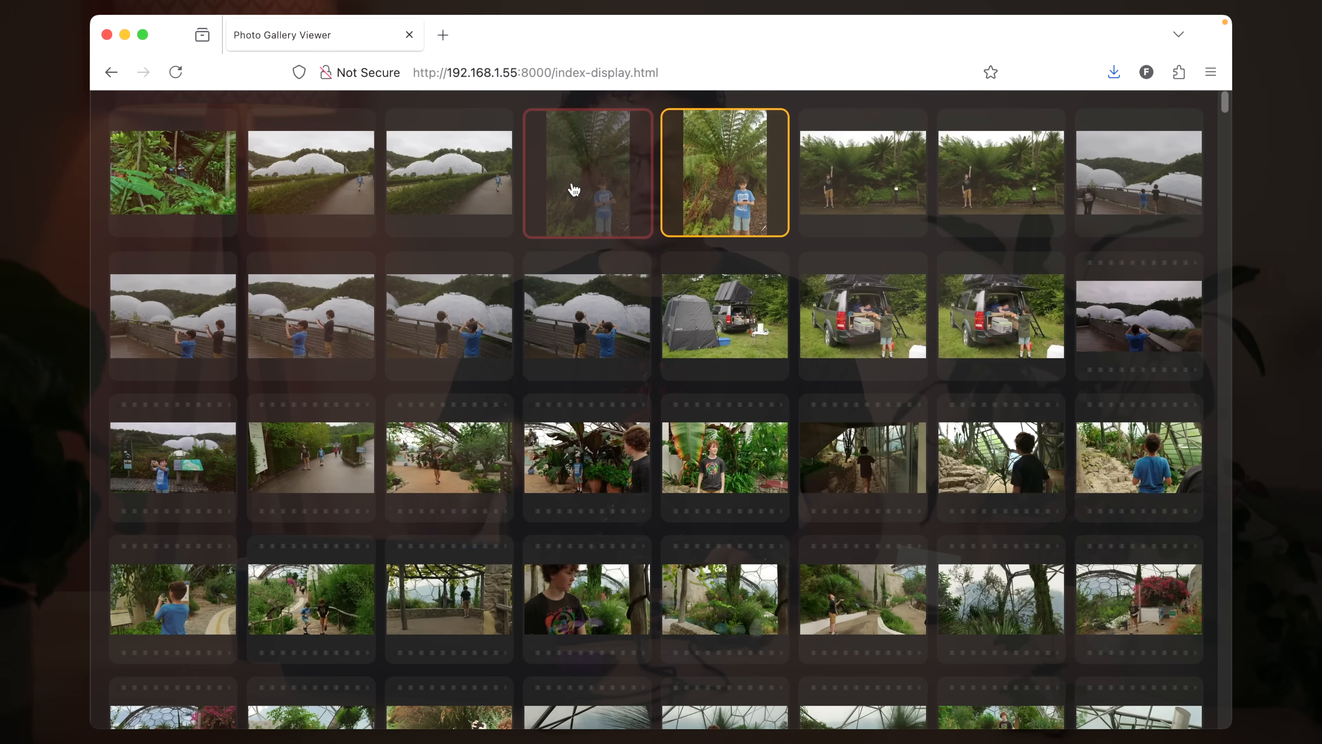
mouse_move(696, 223)
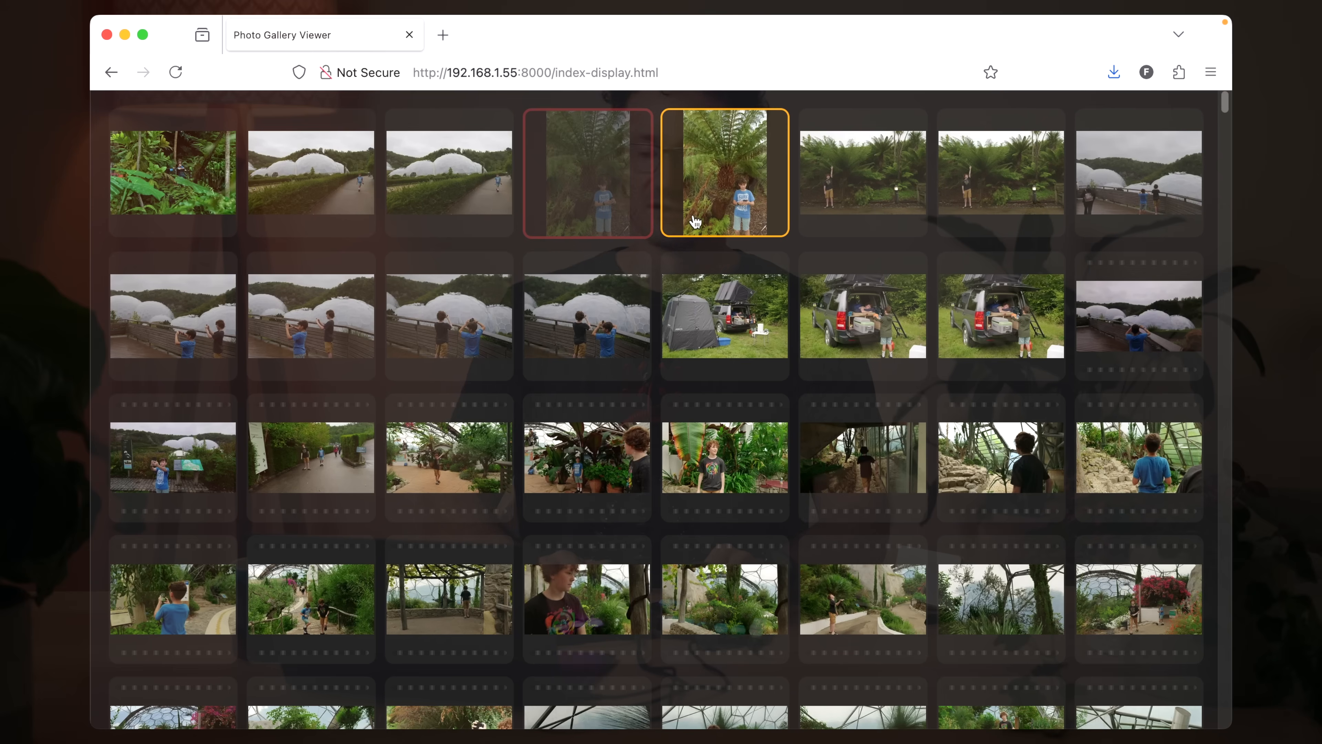
click(864, 176)
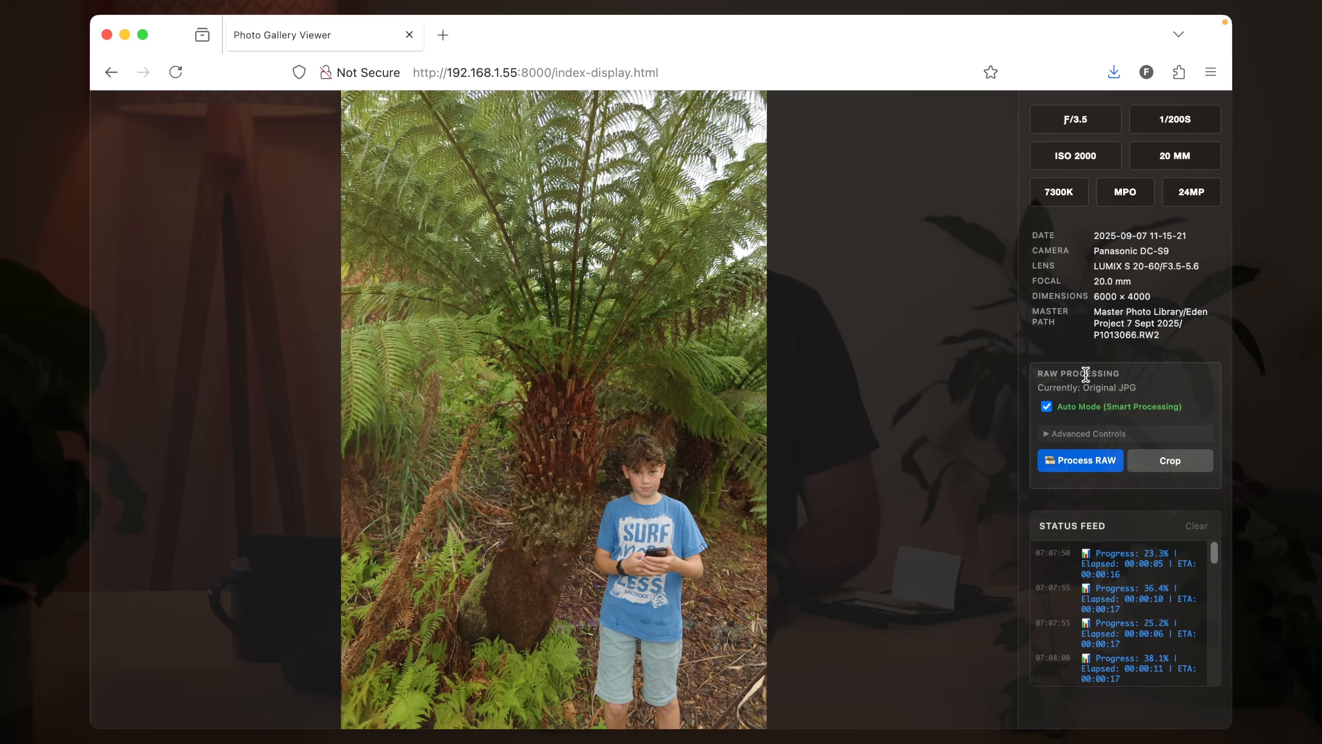
mouse_move(1094, 439)
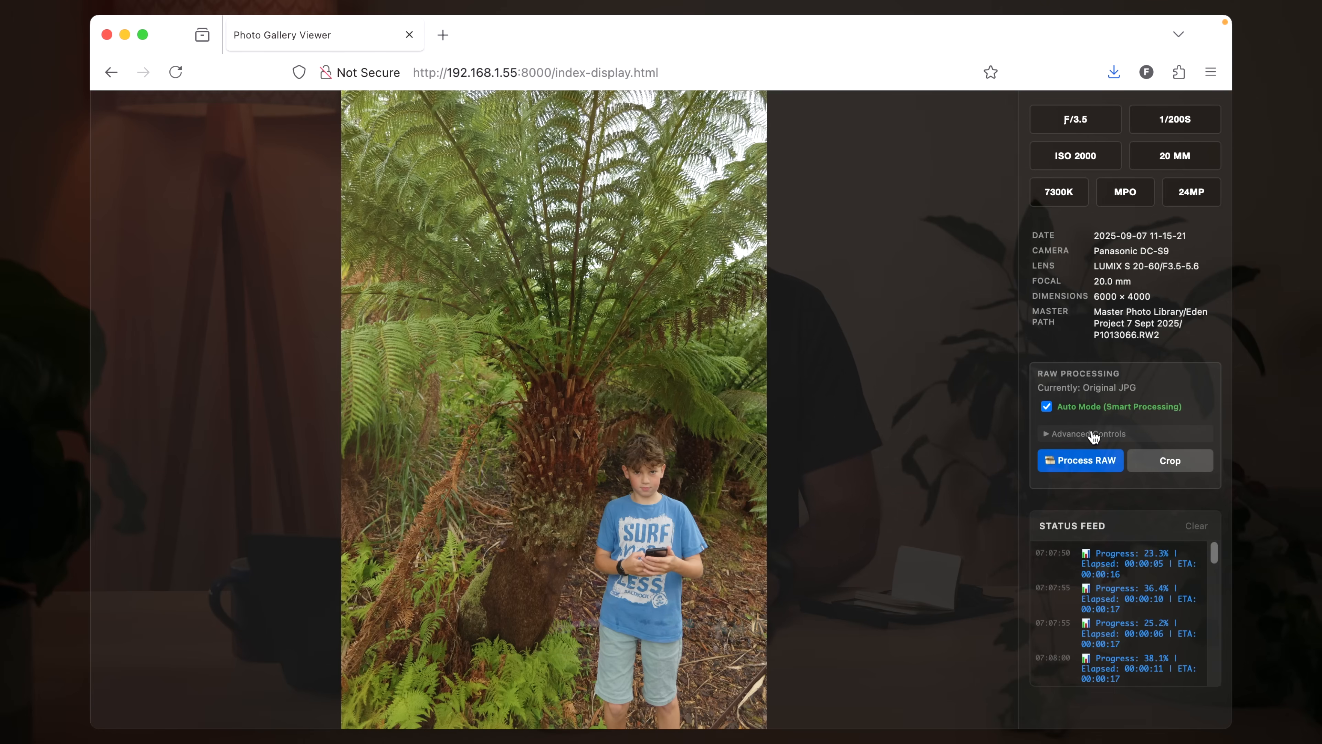
mouse_move(641, 500)
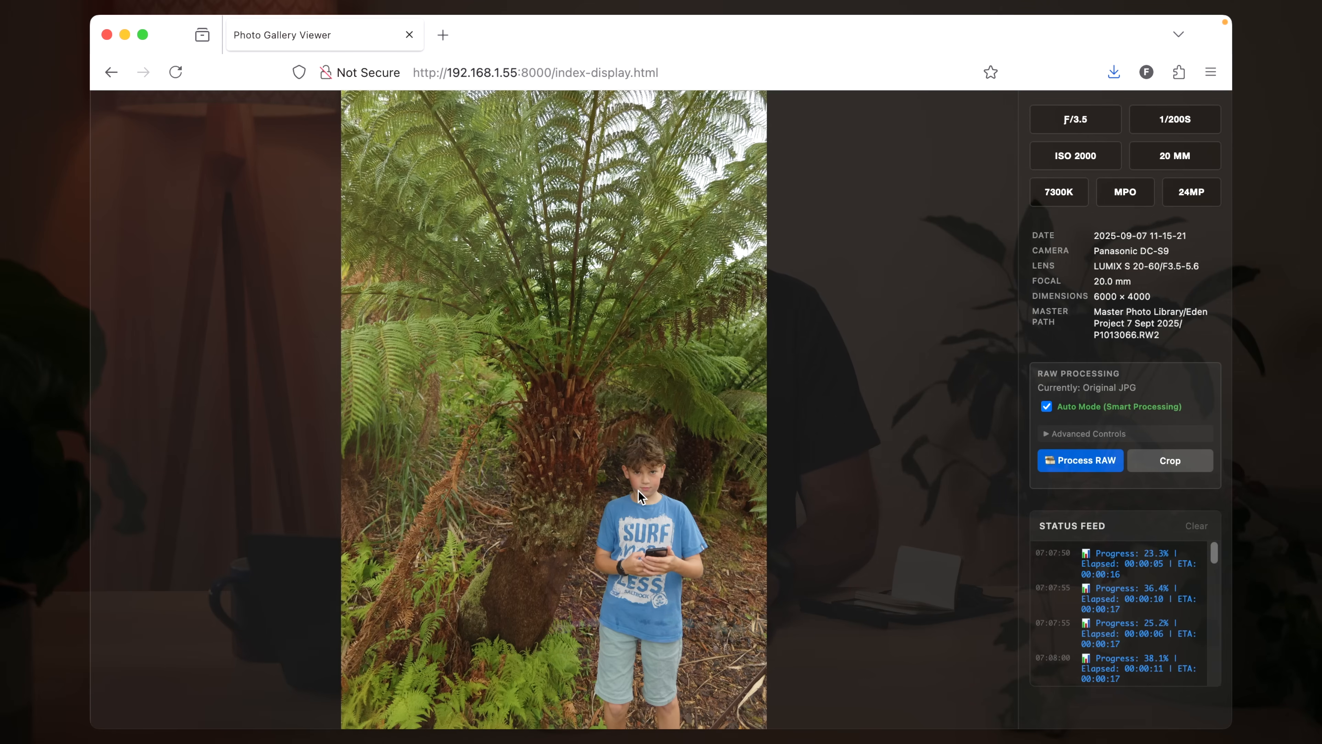
- Expand advanced RAW controls, keep camera standard on automatic, and switch white balance to manual Kelvin and tint
click(1046, 407)
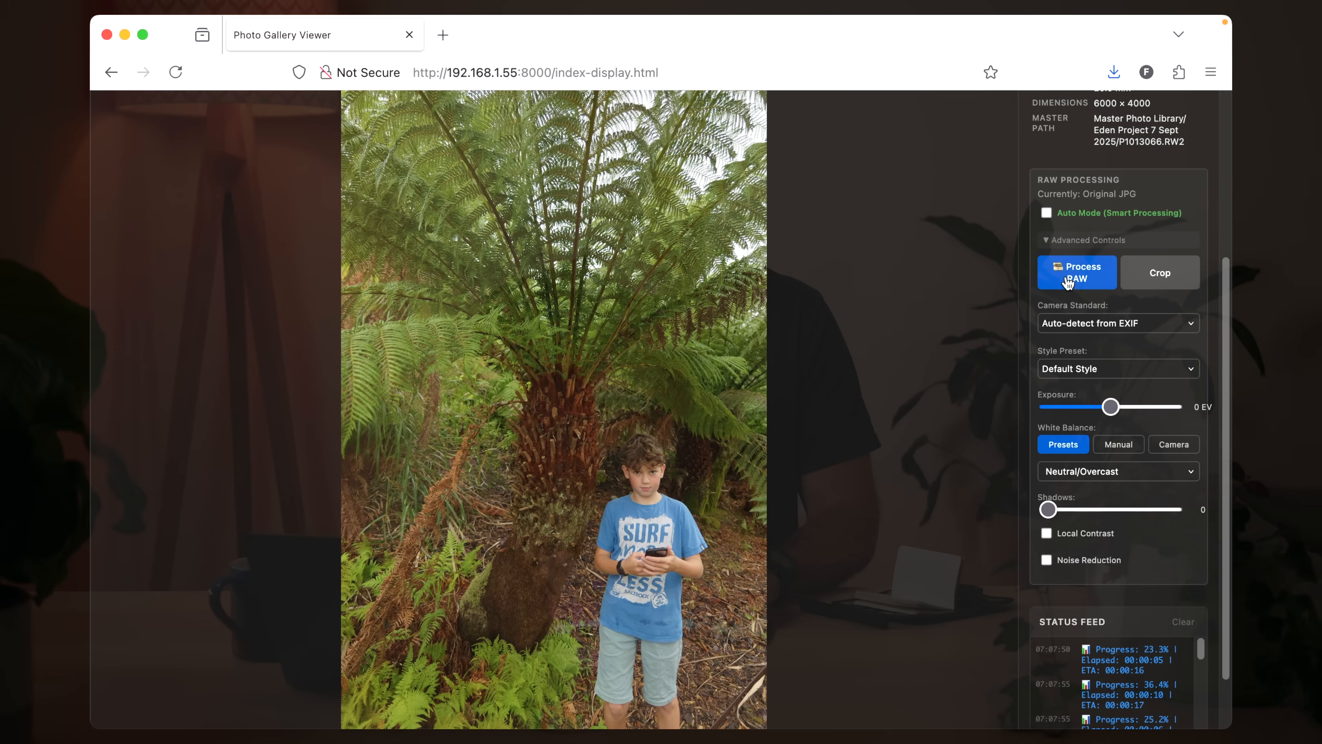
mouse_move(1099, 336)
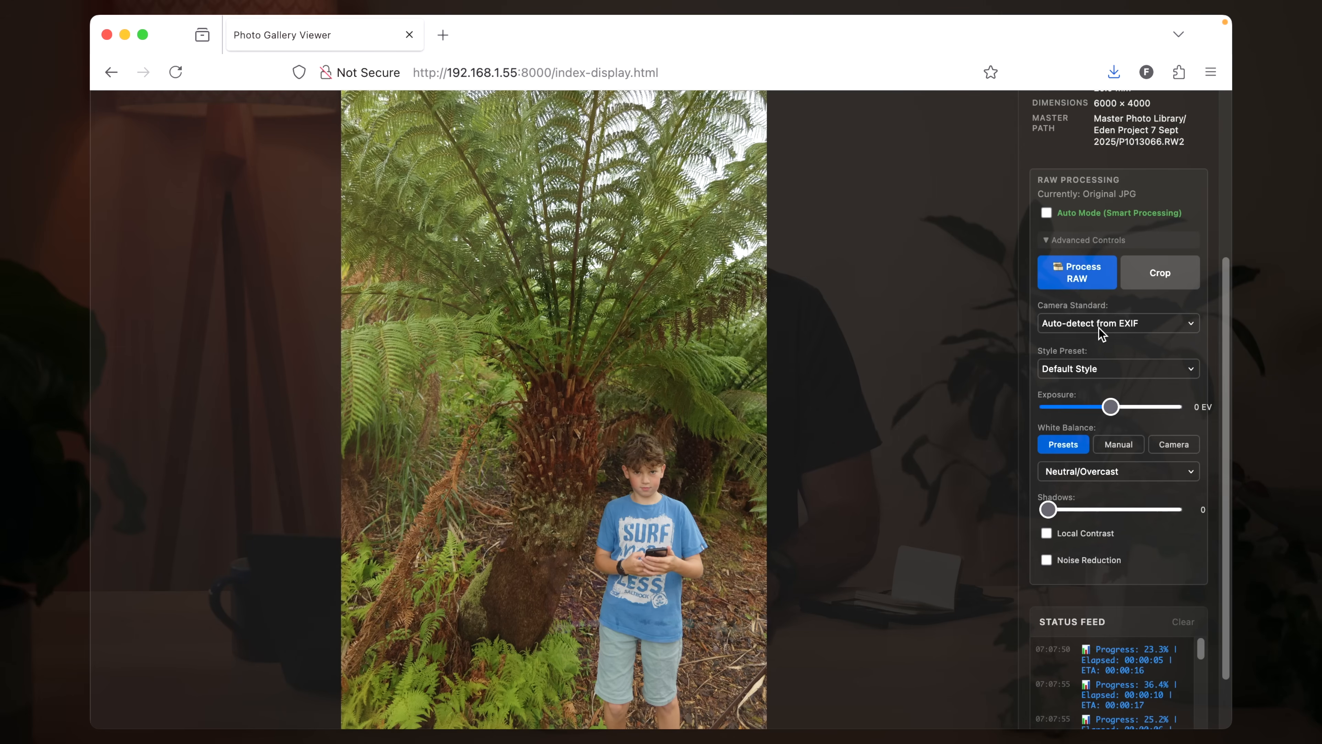
click(1119, 323)
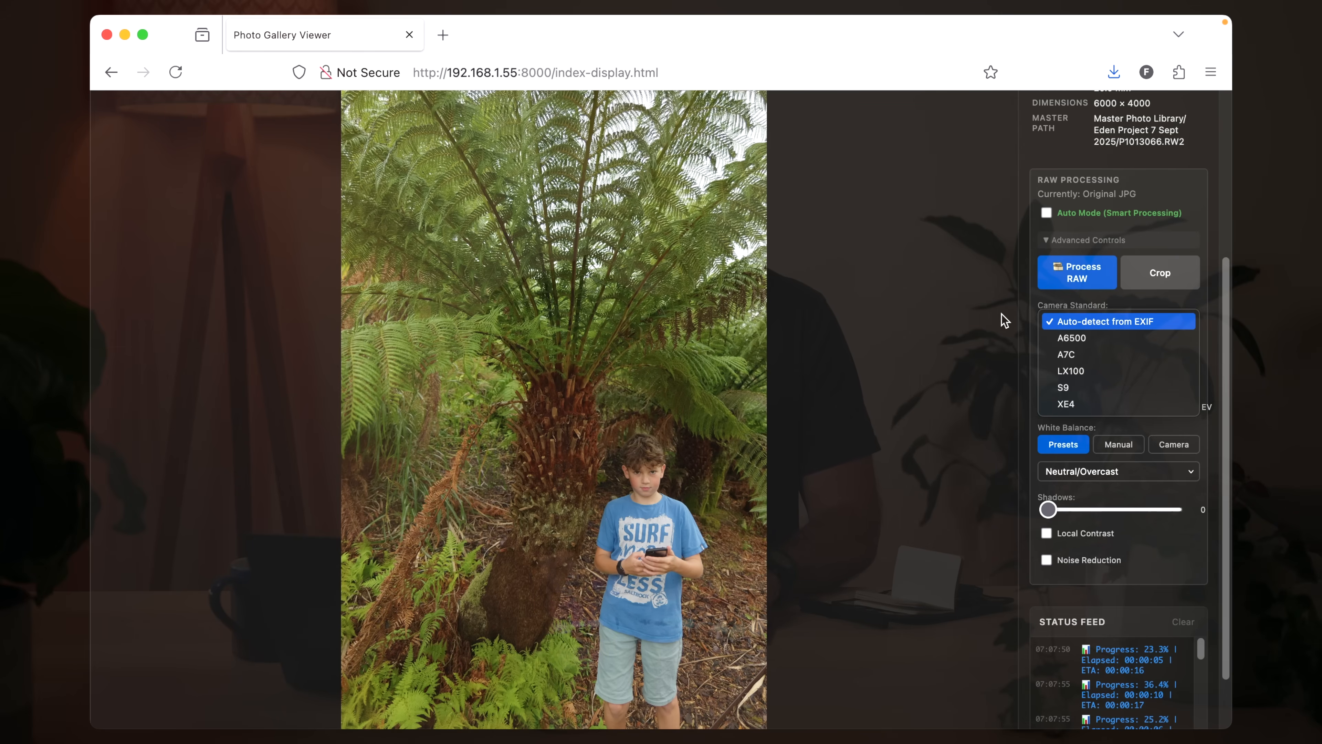
click(1119, 321)
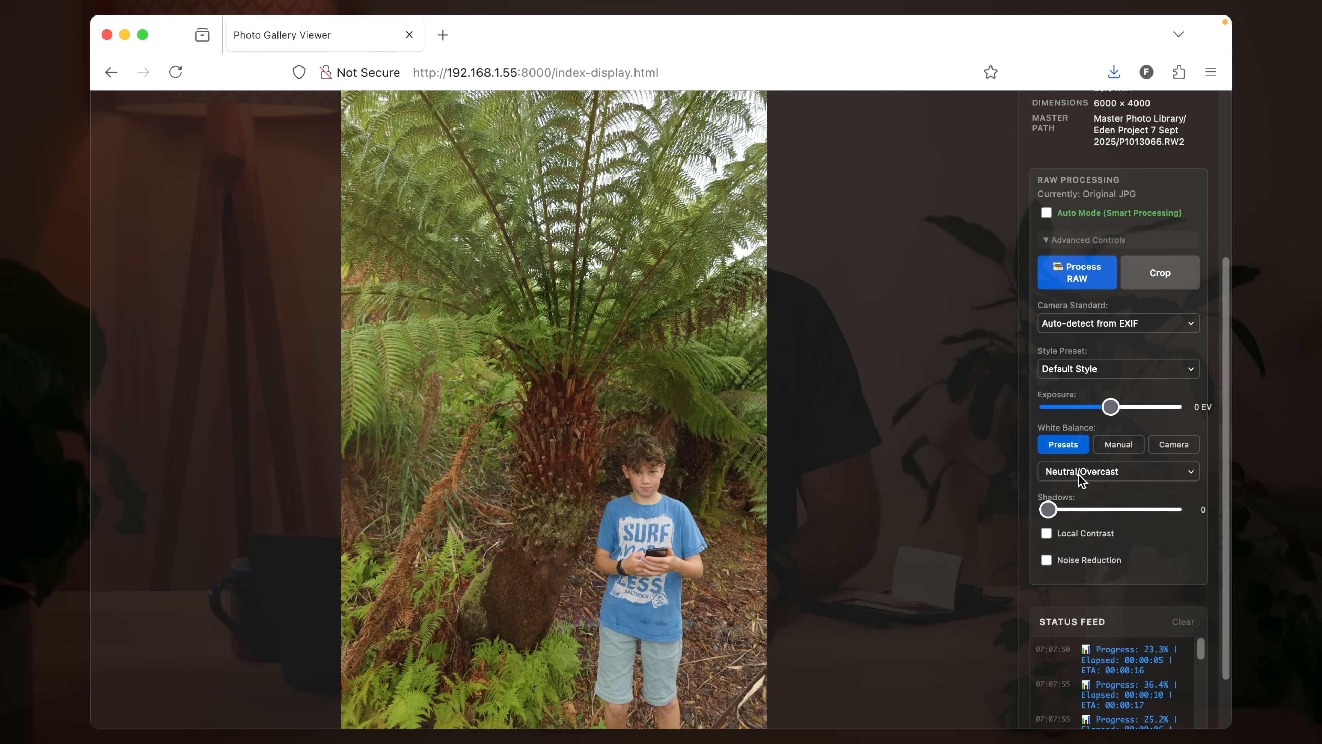
mouse_move(1104, 480)
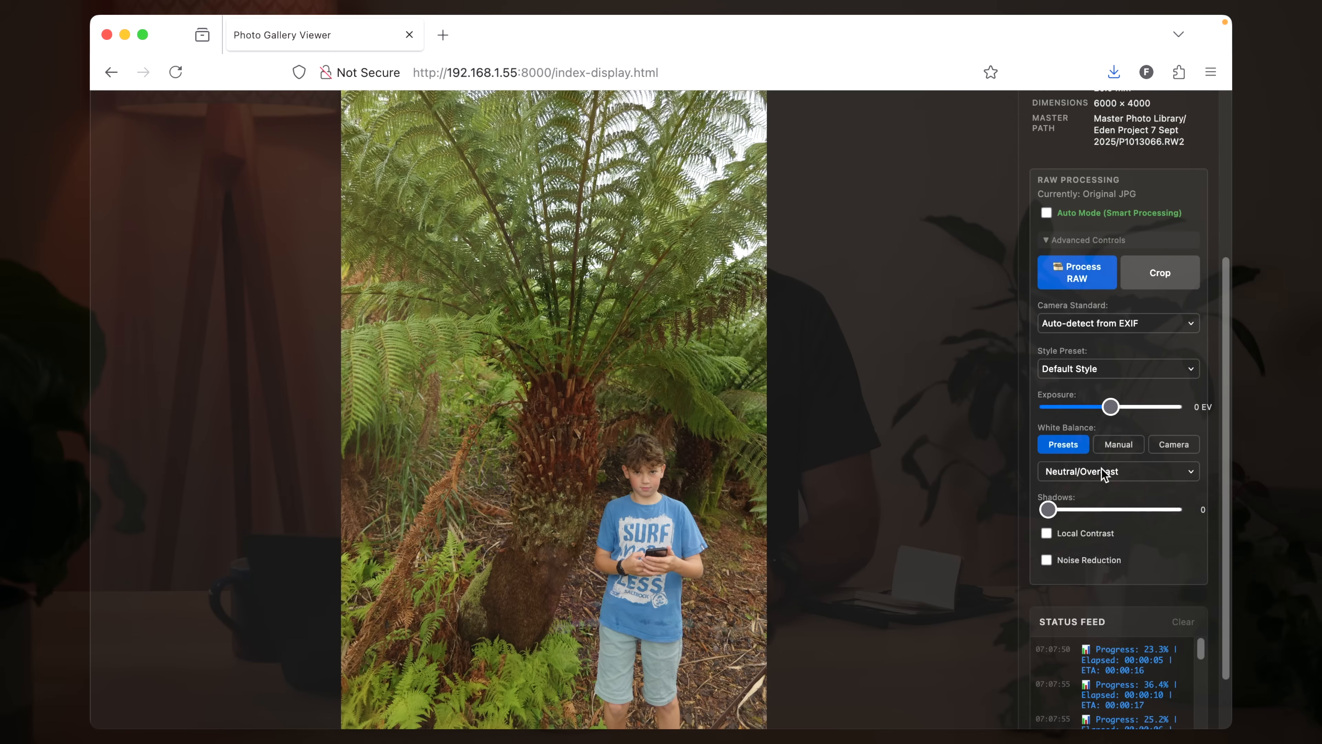
click(1118, 445)
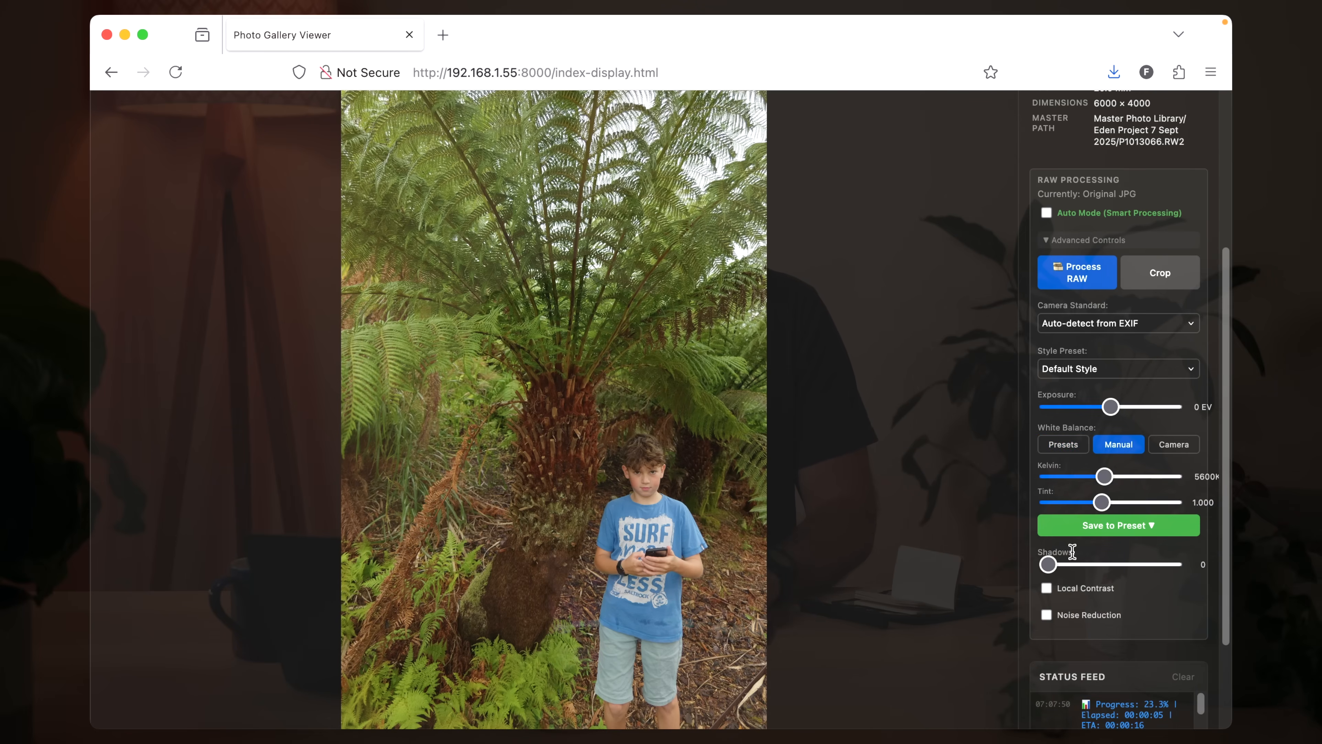
mouse_move(1131, 531)
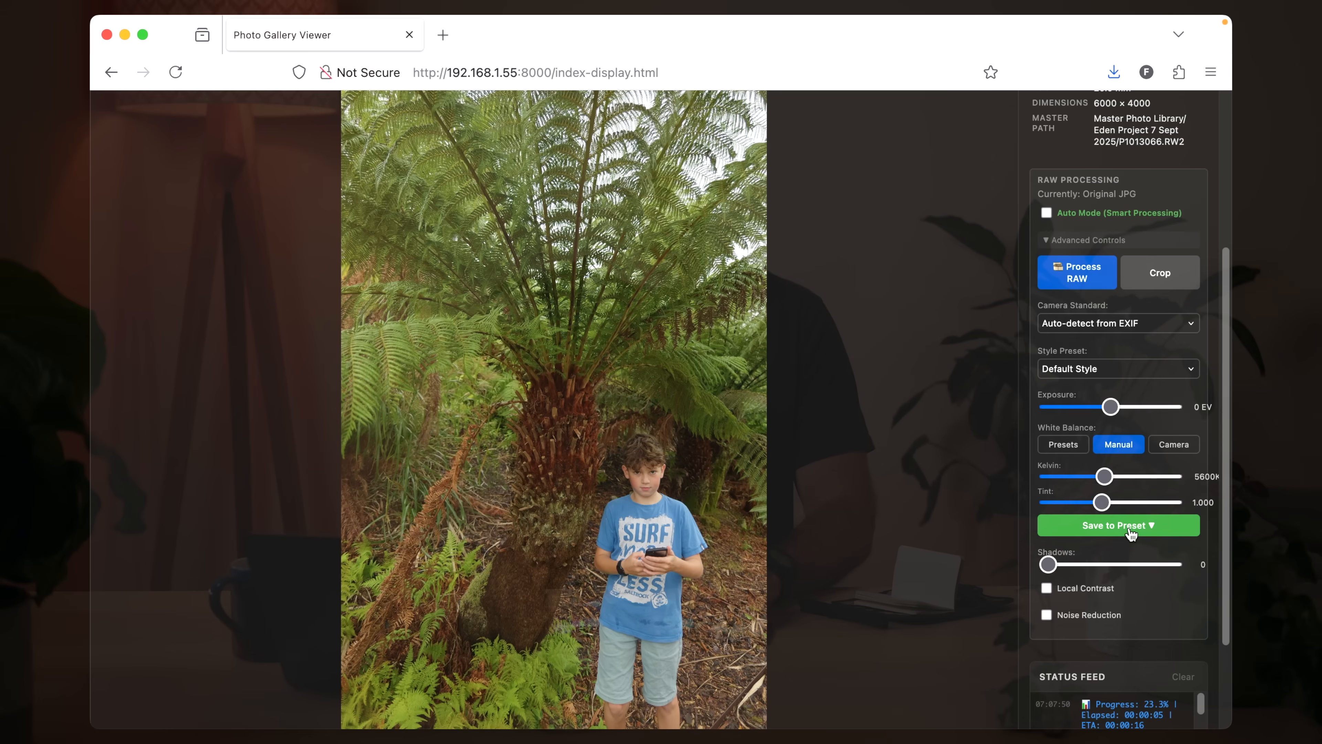
mouse_move(906, 418)
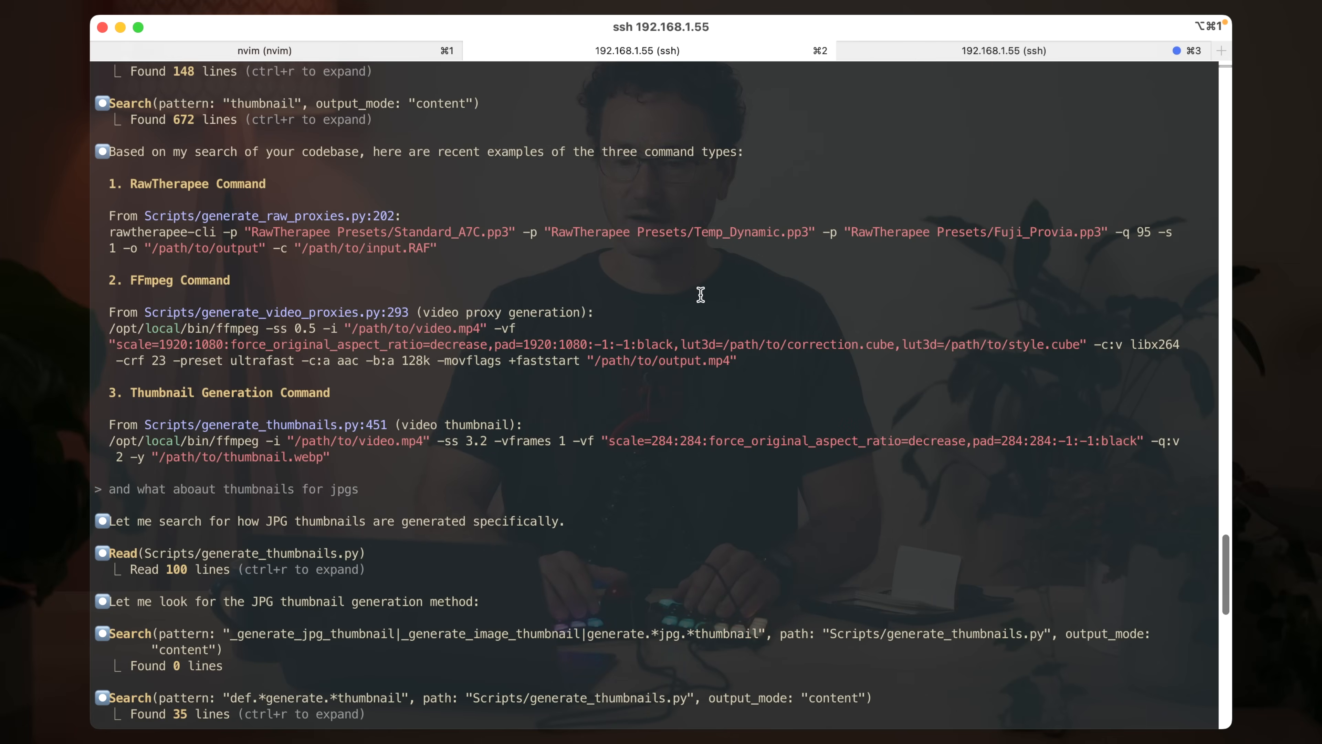
mouse_move(146, 229)
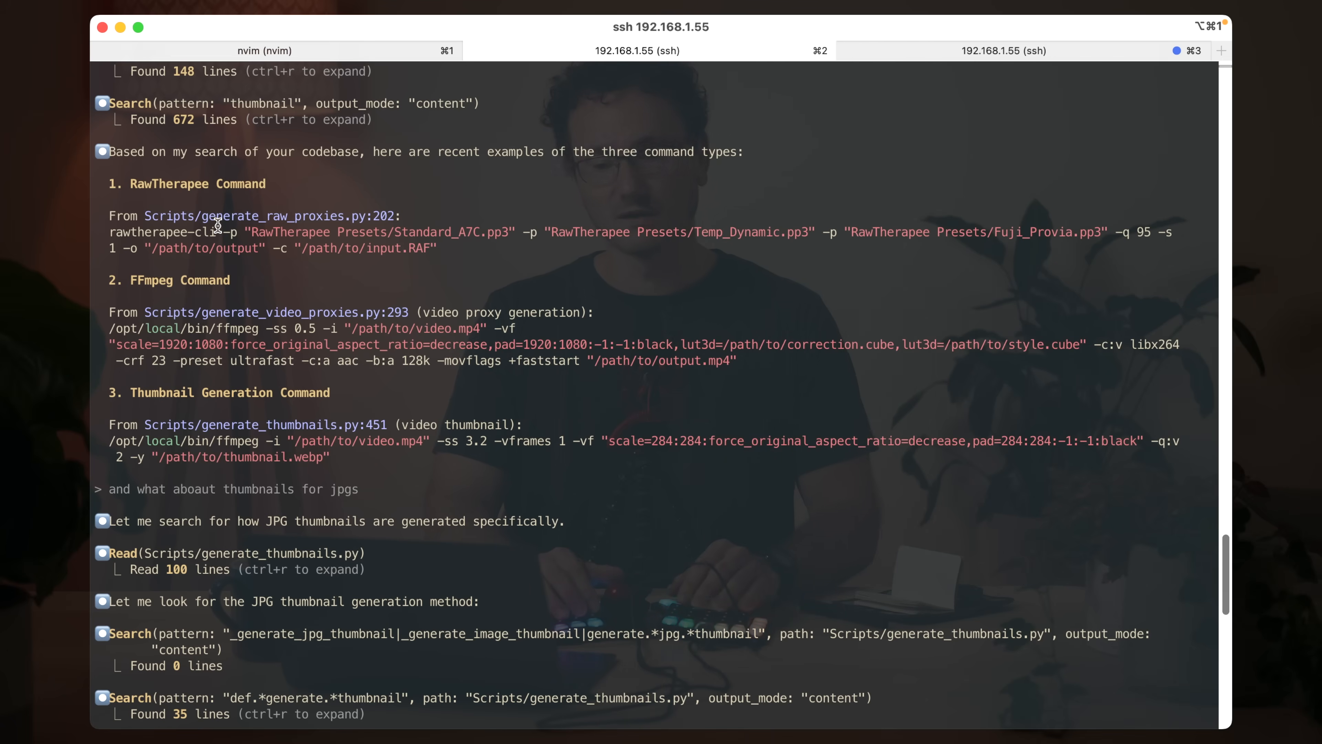
mouse_move(223, 233)
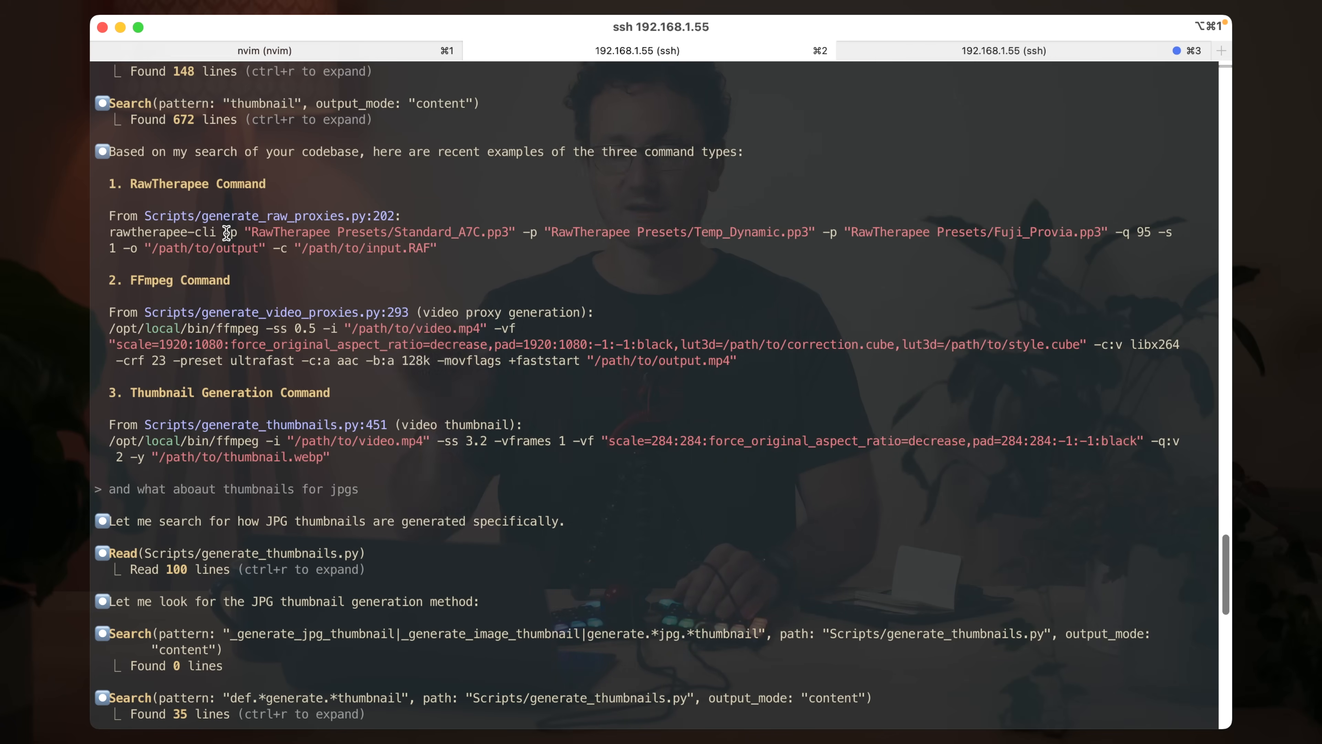
mouse_move(430, 255)
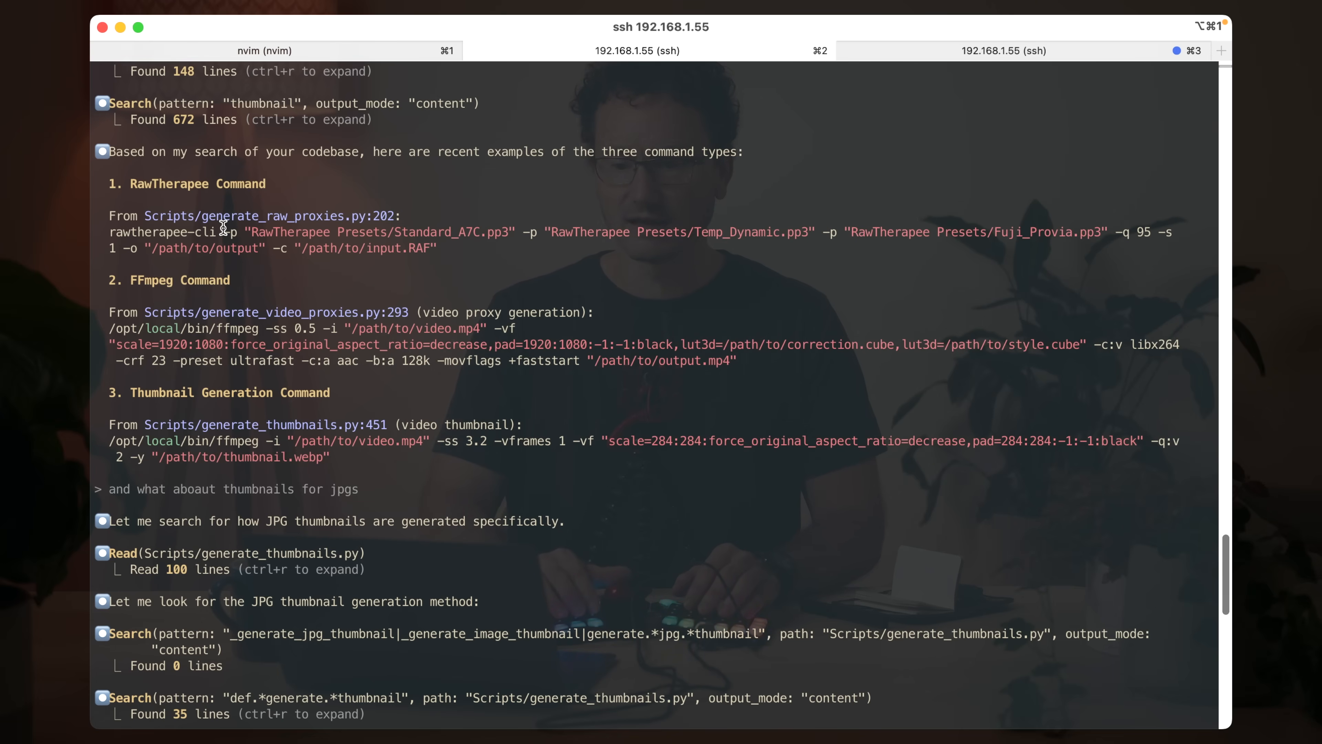
mouse_move(768, 241)
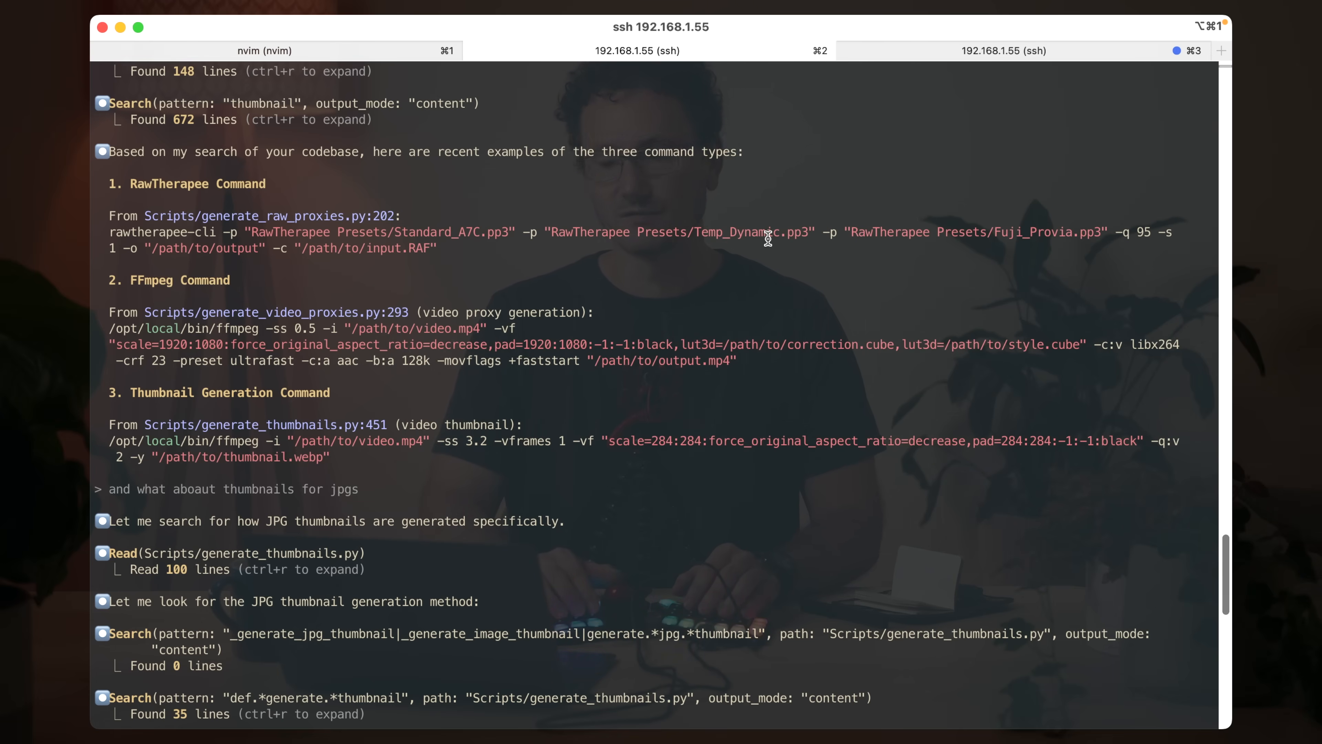
mouse_move(454, 246)
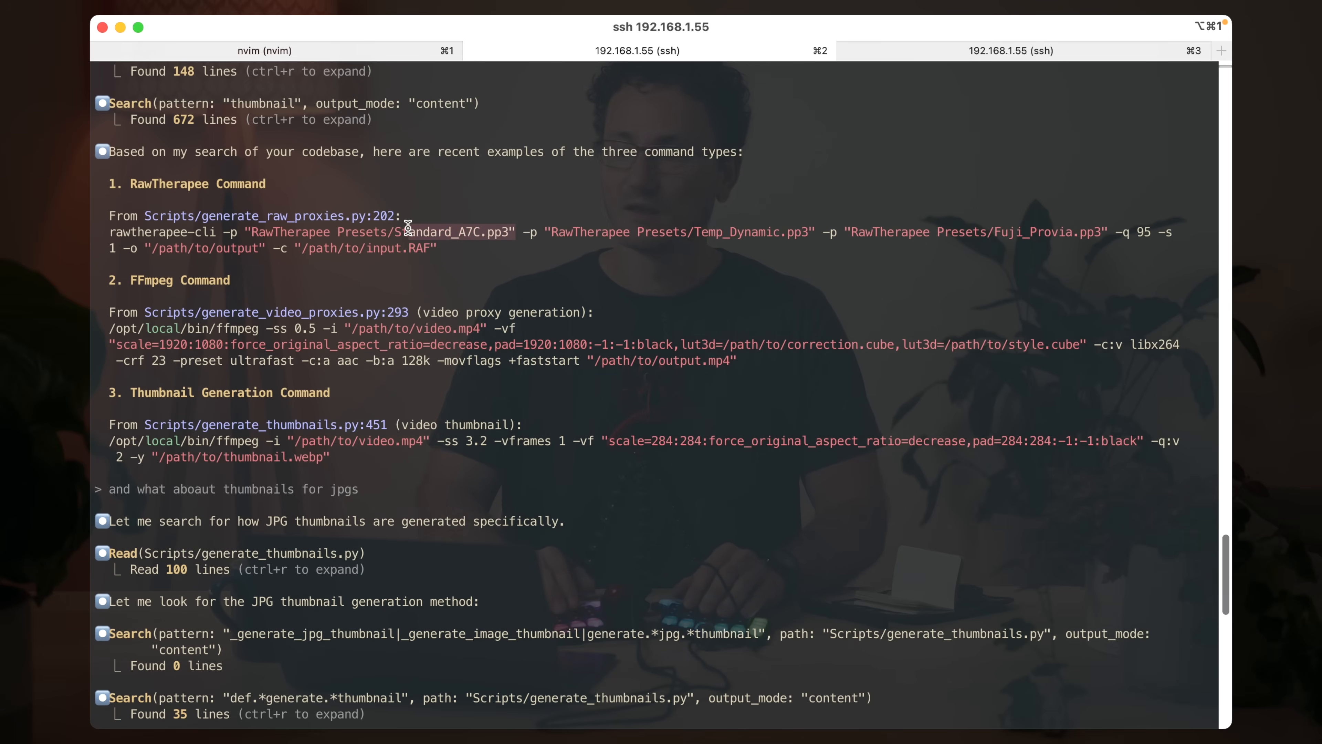
- Pick out the Standard_A7C preset path from Claude's command examples
click(264, 51)
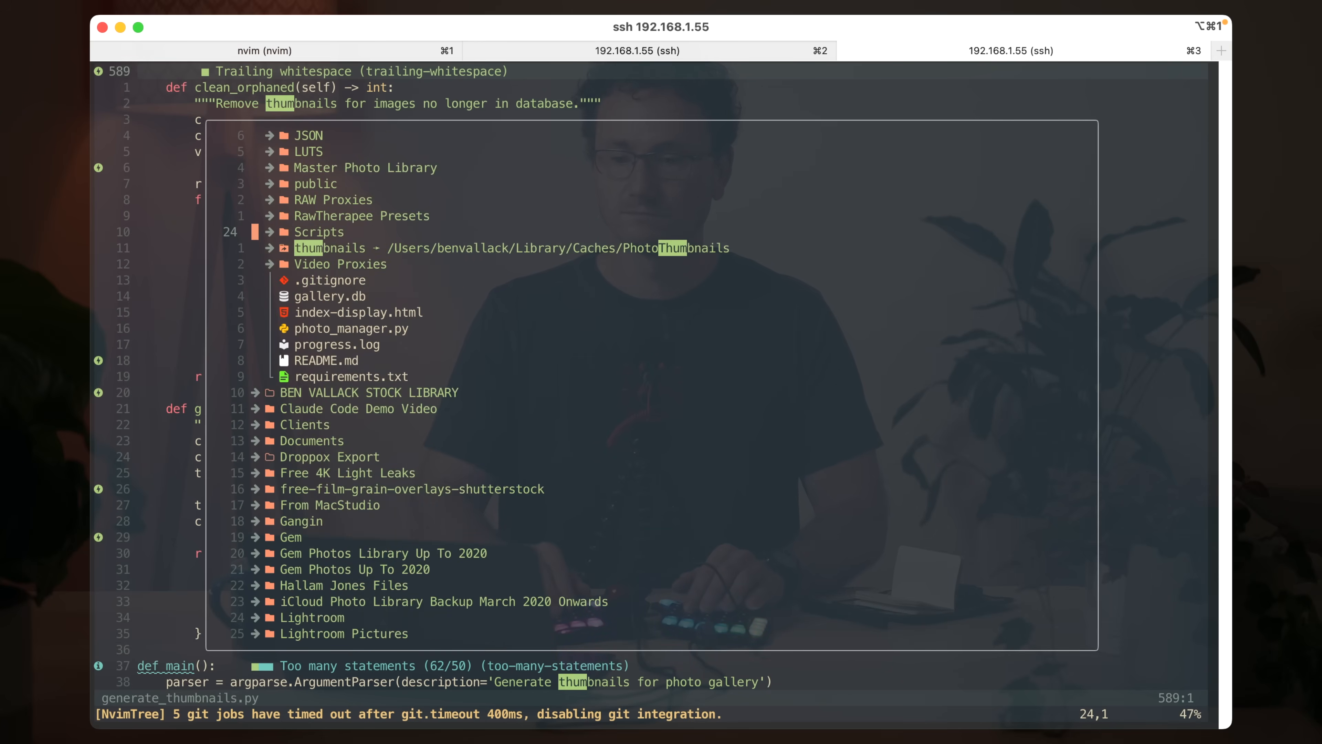
- Browse into the RawTherapee Presets folder and search the .pp3 profile for 'prof'
click(361, 216)
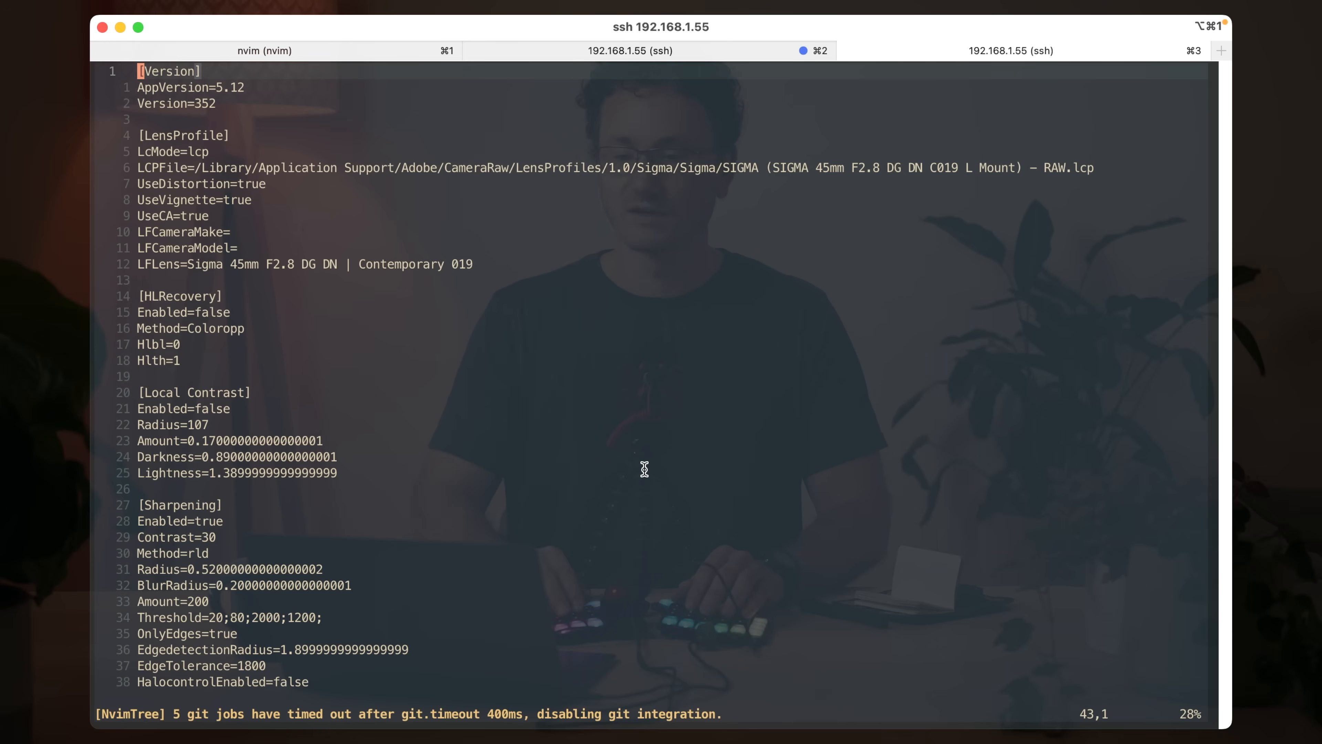
text(/prof)
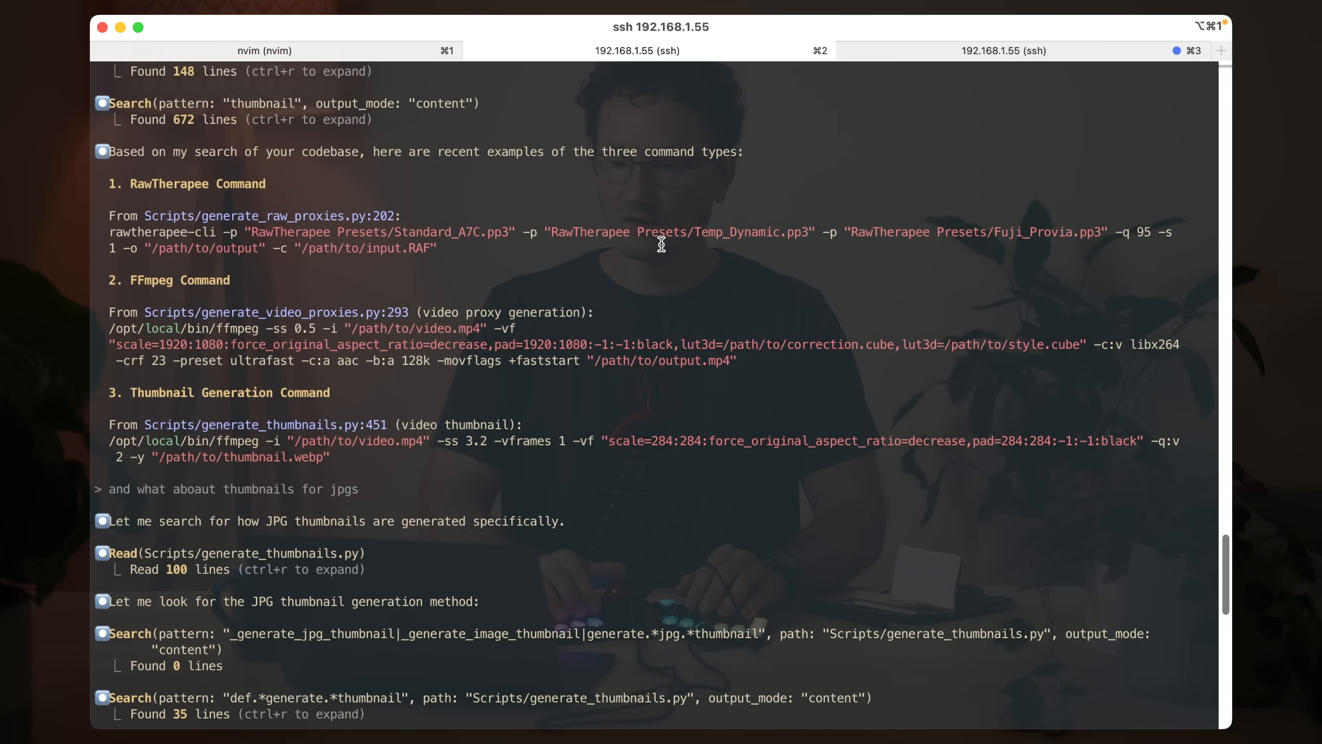
mouse_move(773, 237)
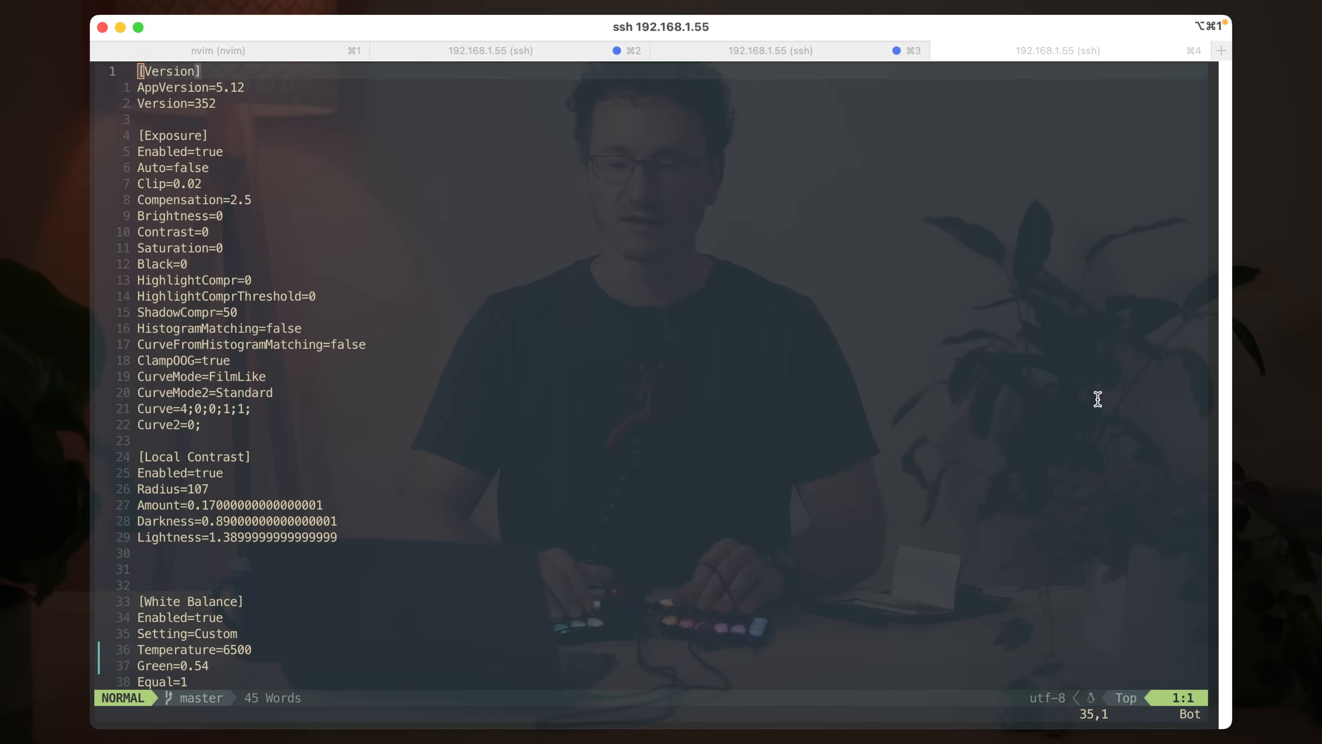
- Scroll through the Provia film-simulation preset and leave it
scroll(down, 3)
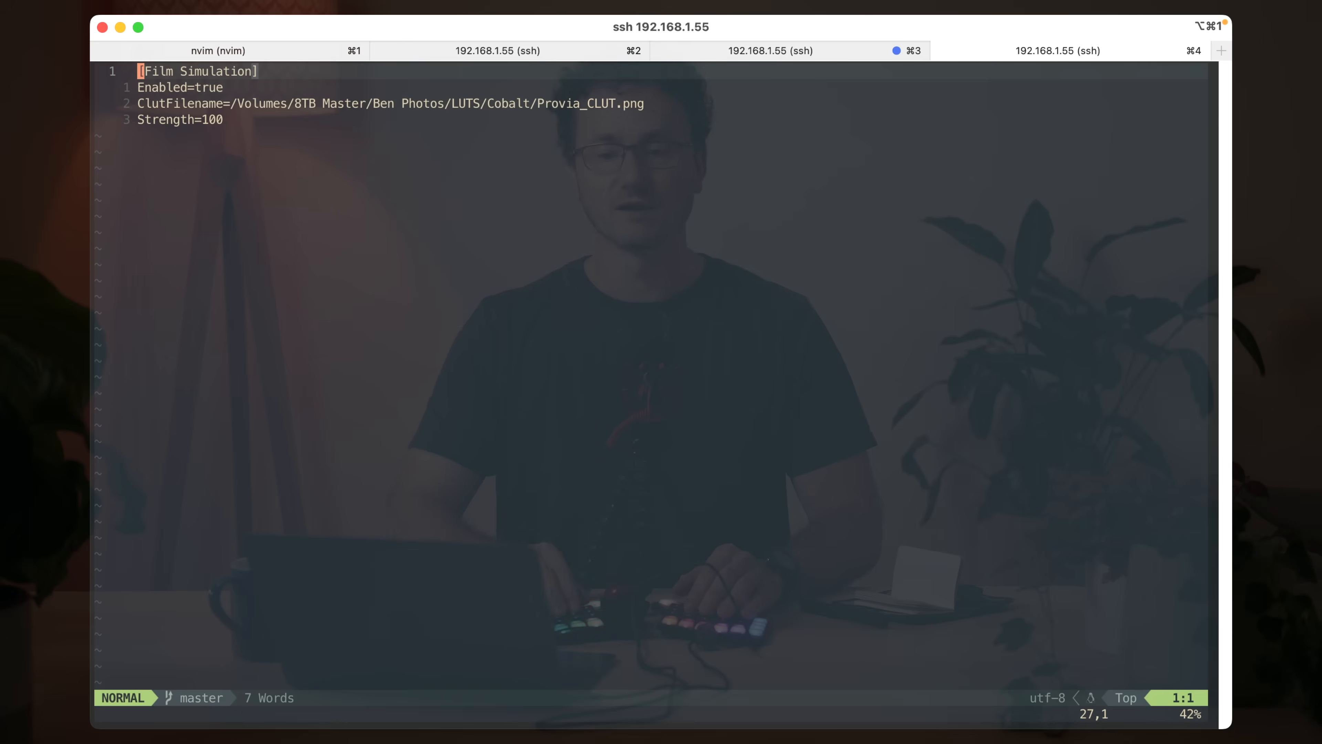
key(j)
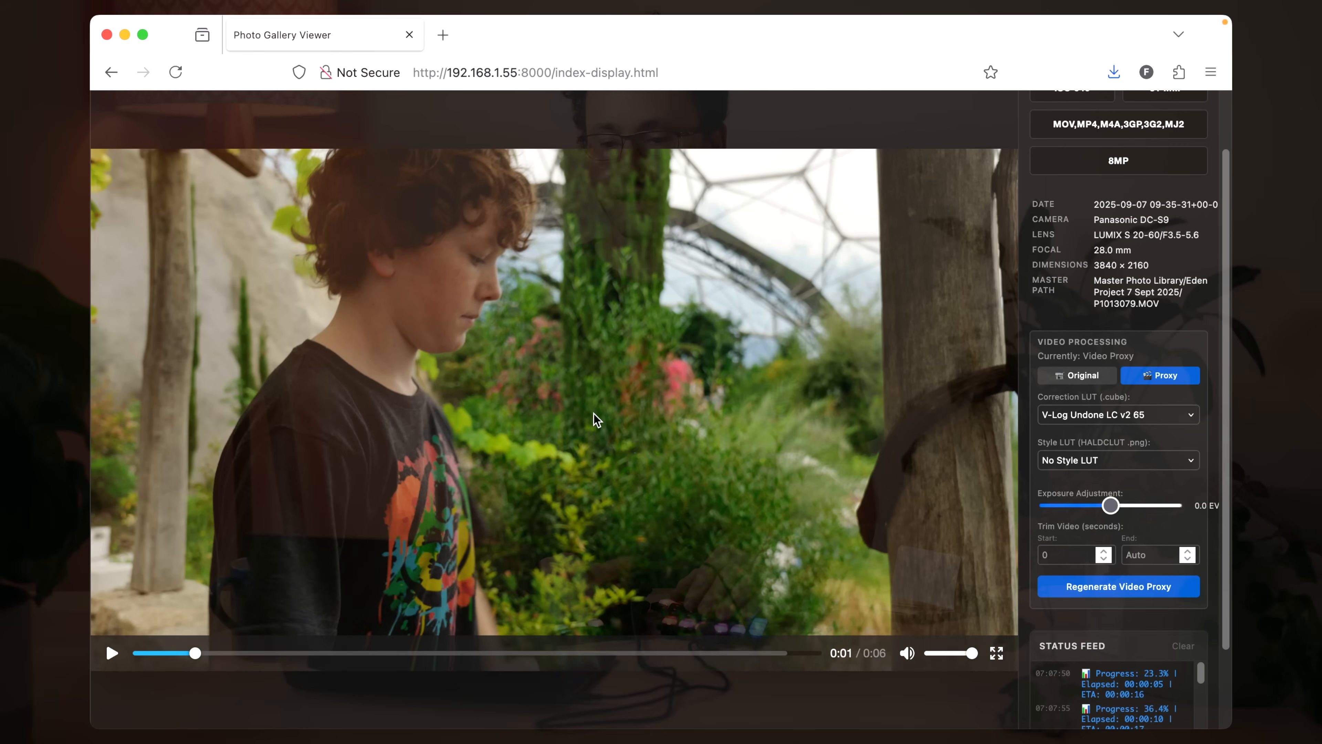
mouse_move(547, 400)
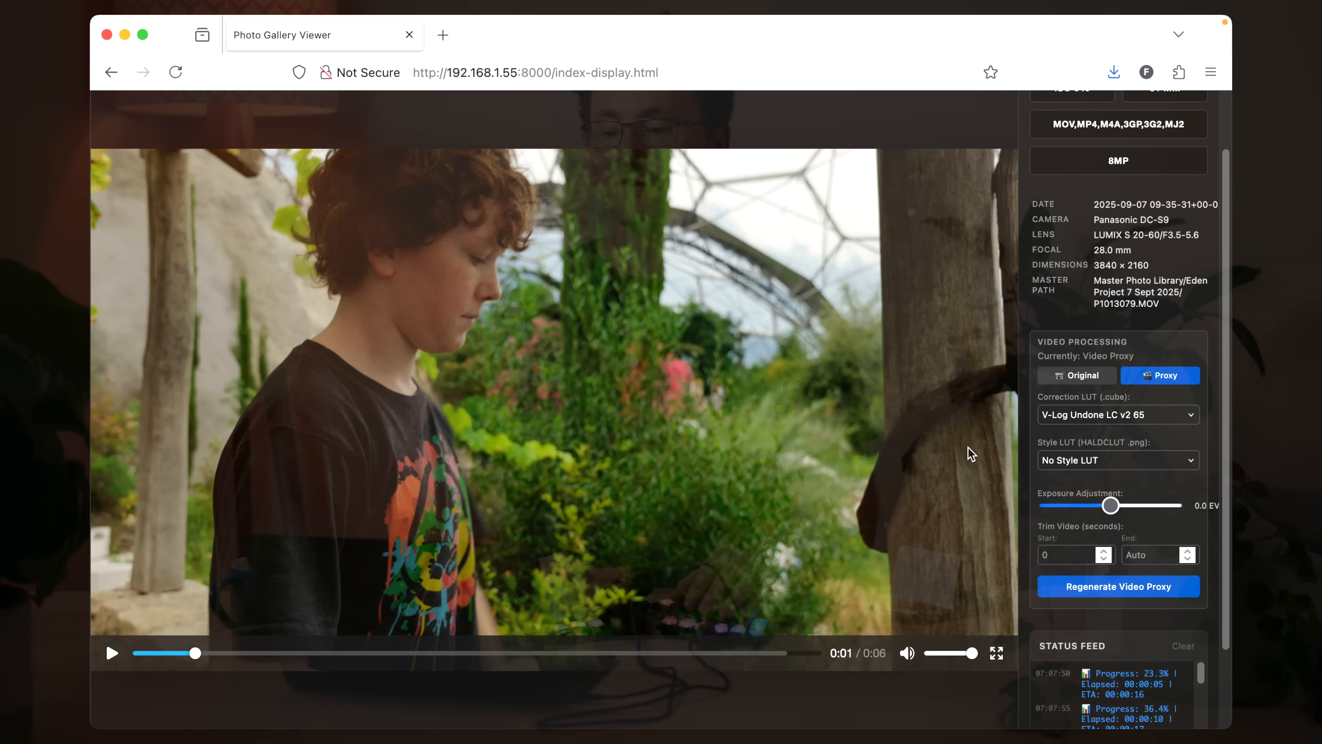
mouse_move(846, 456)
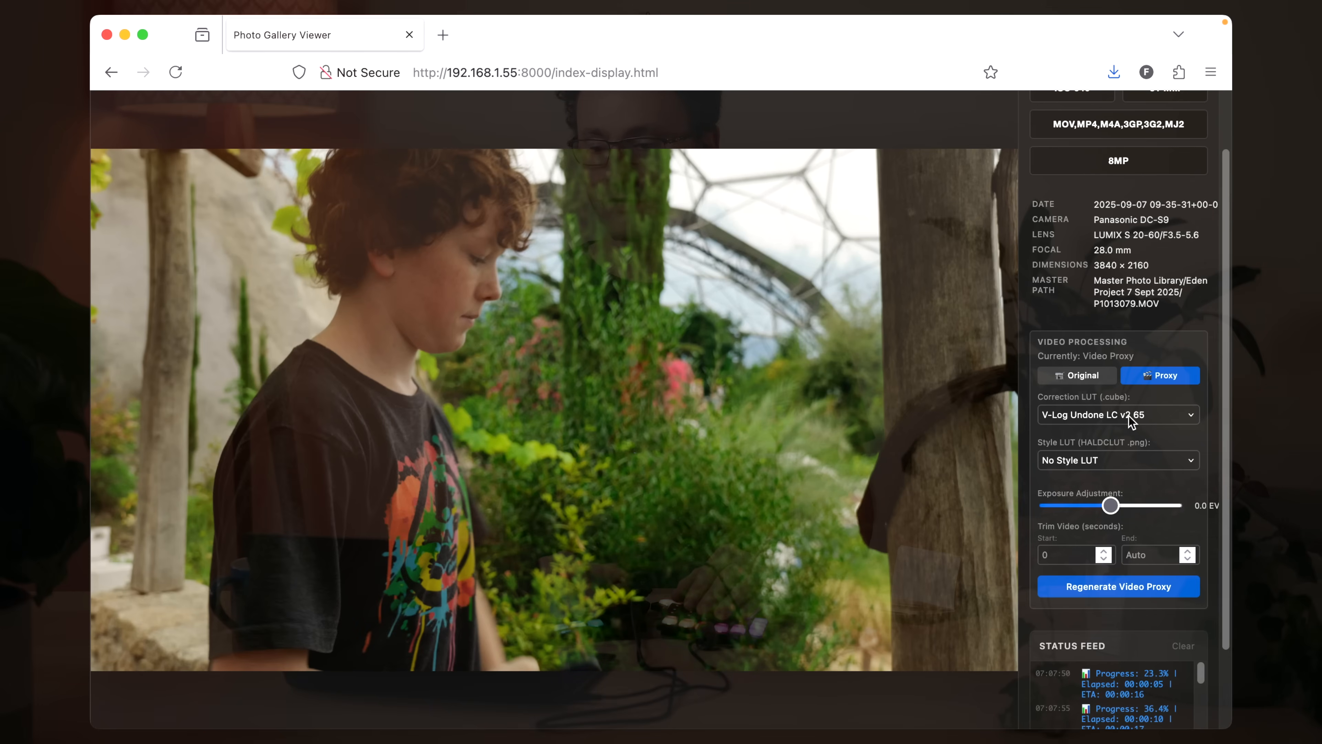
- Browse the Correction LUT options for the video proxy, keeping V-Log Undone LC v2 65
click(1118, 415)
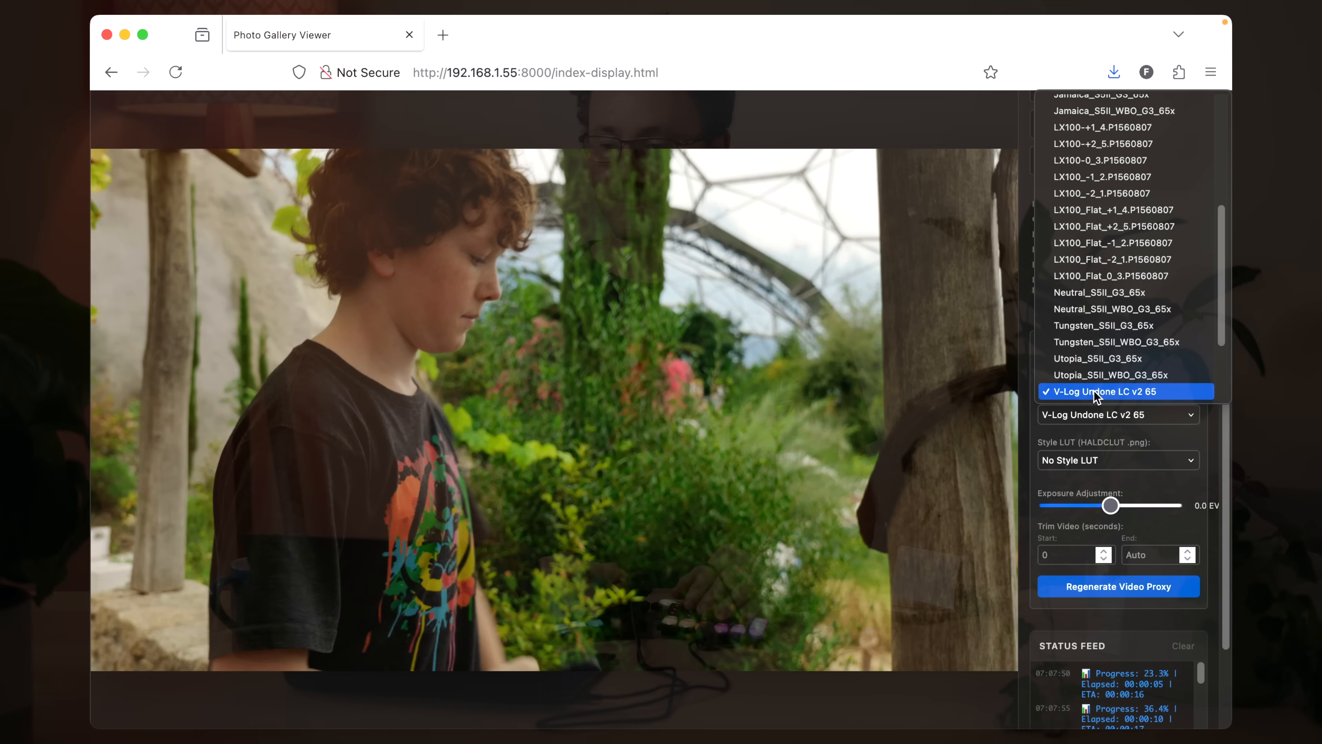
mouse_move(1117, 407)
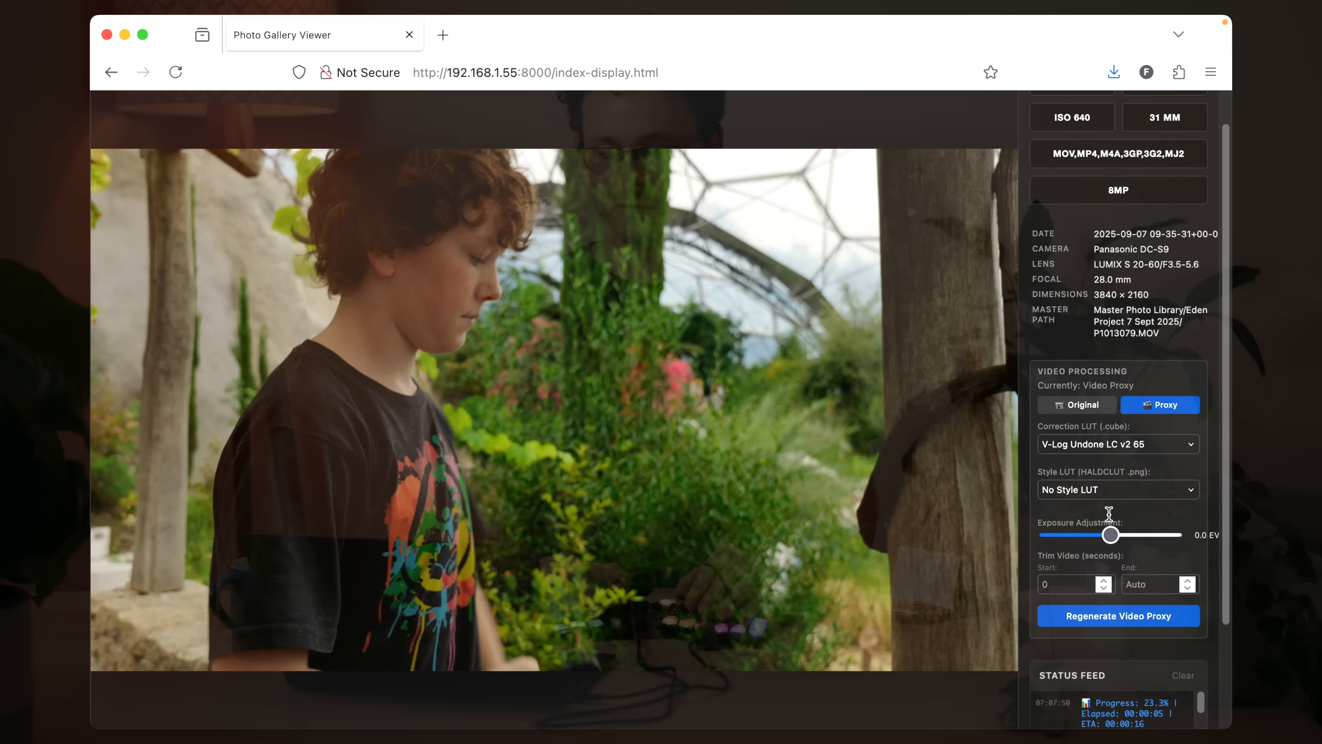
scroll(down, 3)
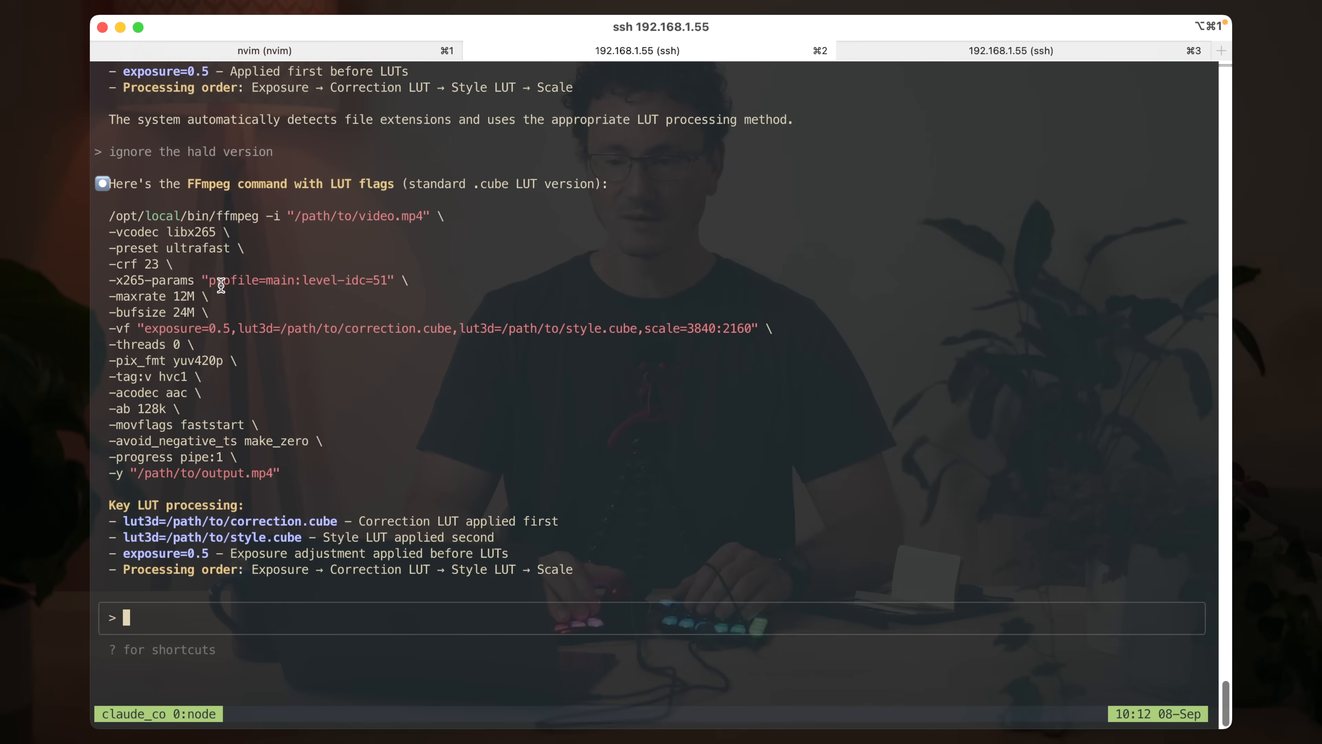
mouse_move(257, 329)
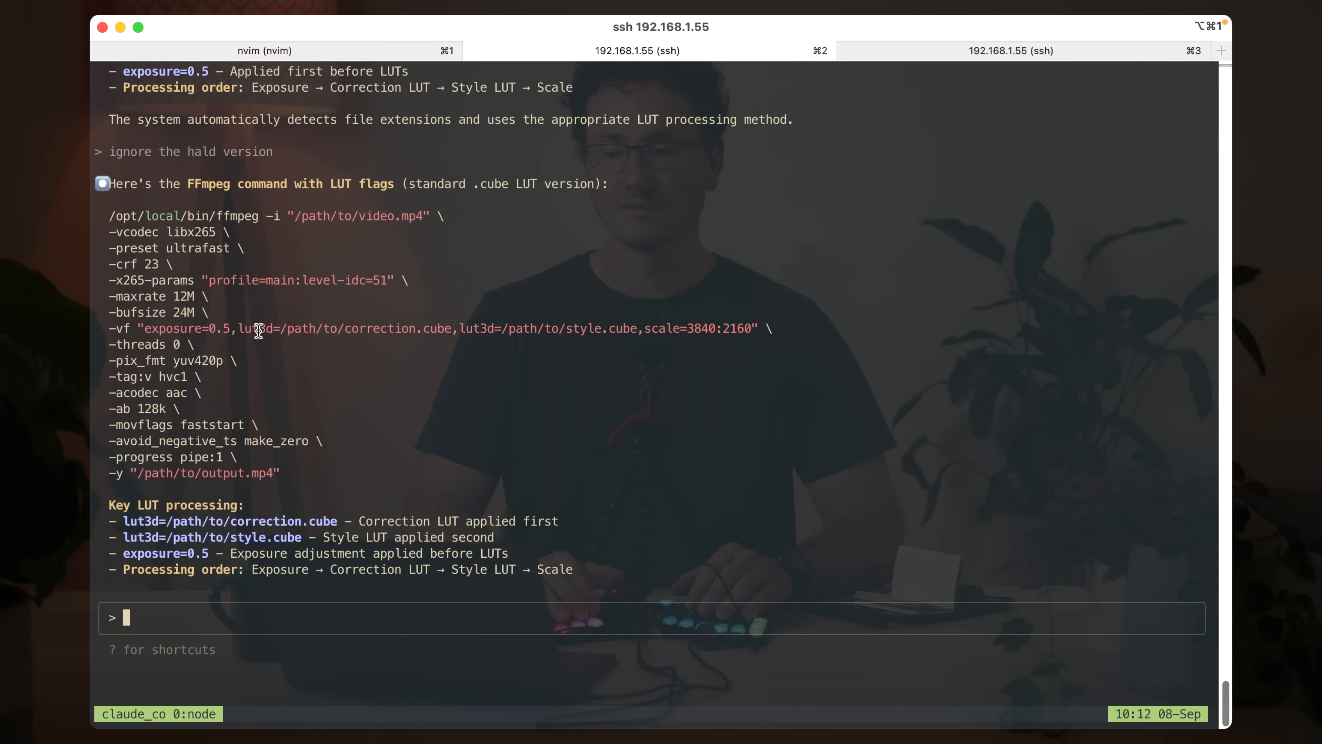
mouse_move(509, 338)
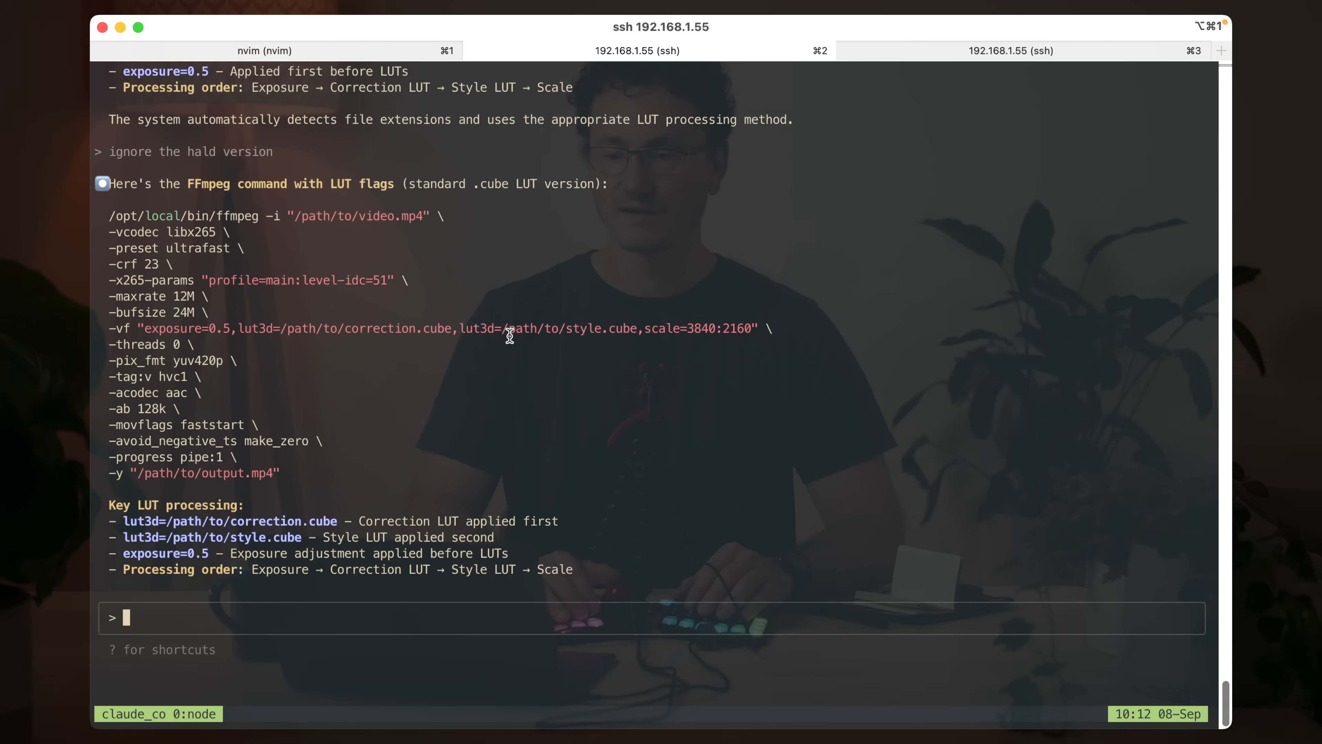
mouse_move(446, 333)
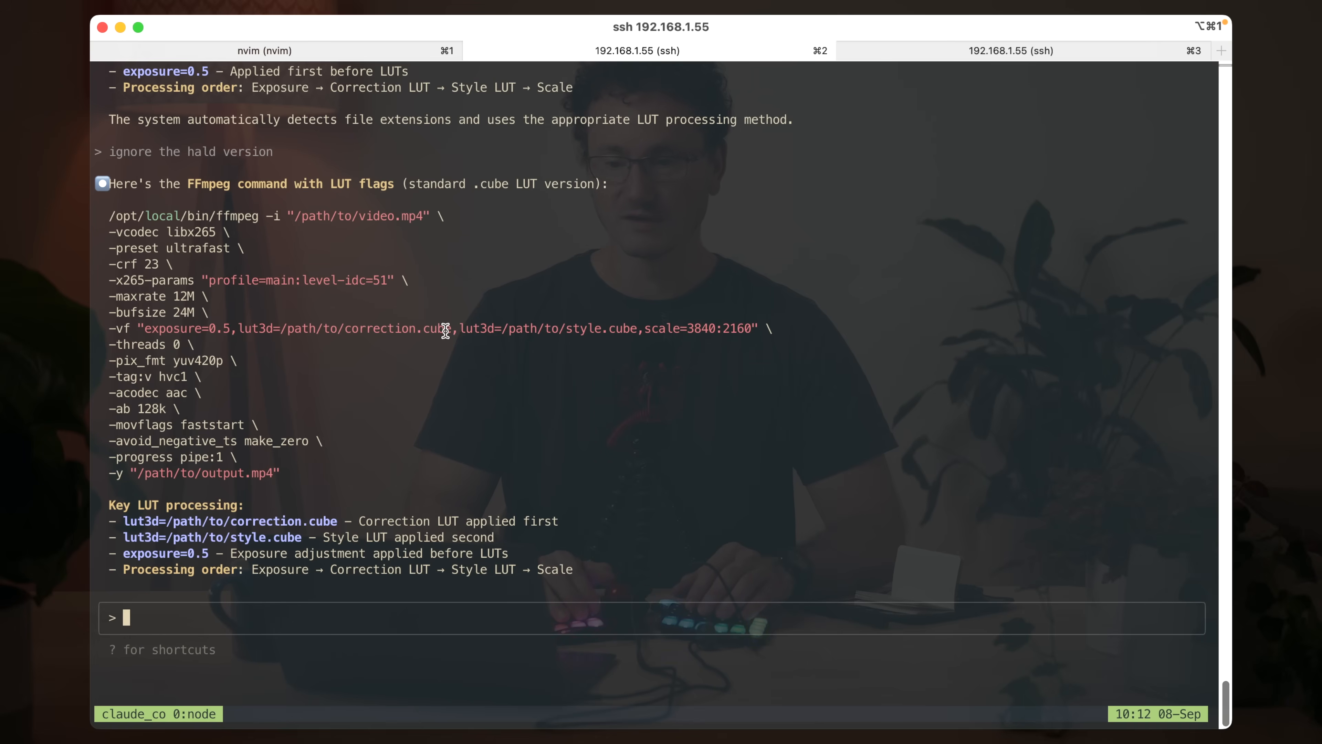
mouse_move(678, 371)
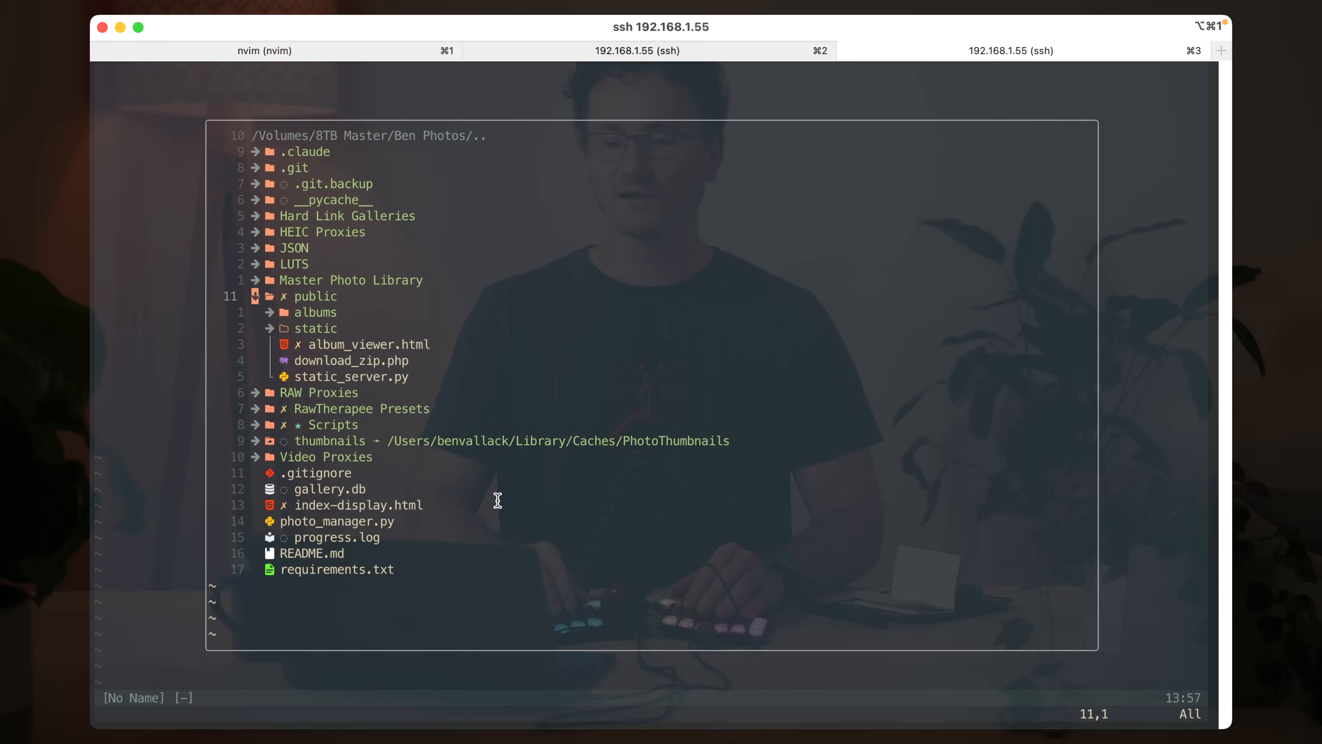
- Expand the albums folder inside public in the NvimTree explorer
click(315, 312)
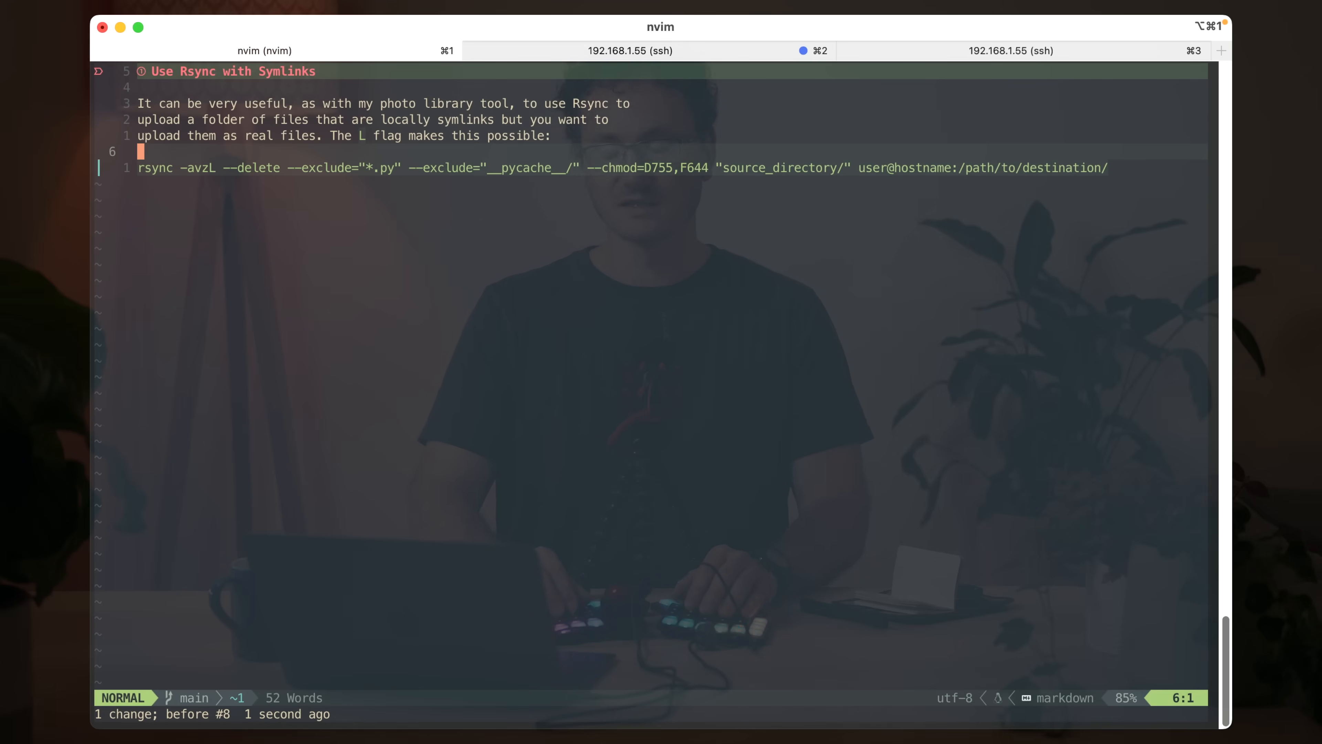
- Return from the rsync note to the remote project's file tree in the SSH tab
click(631, 51)
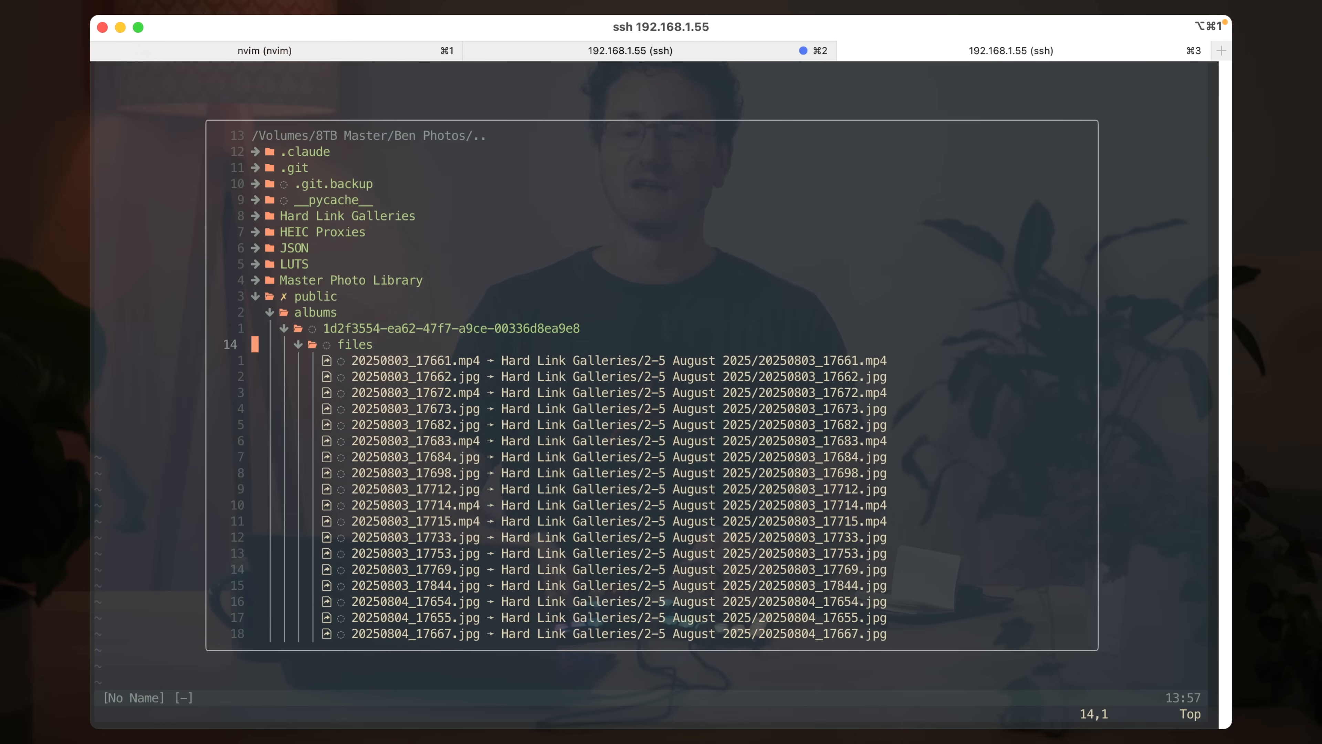
- Move the cursor up to the shared album's UUID folder above its files entries
key(k)
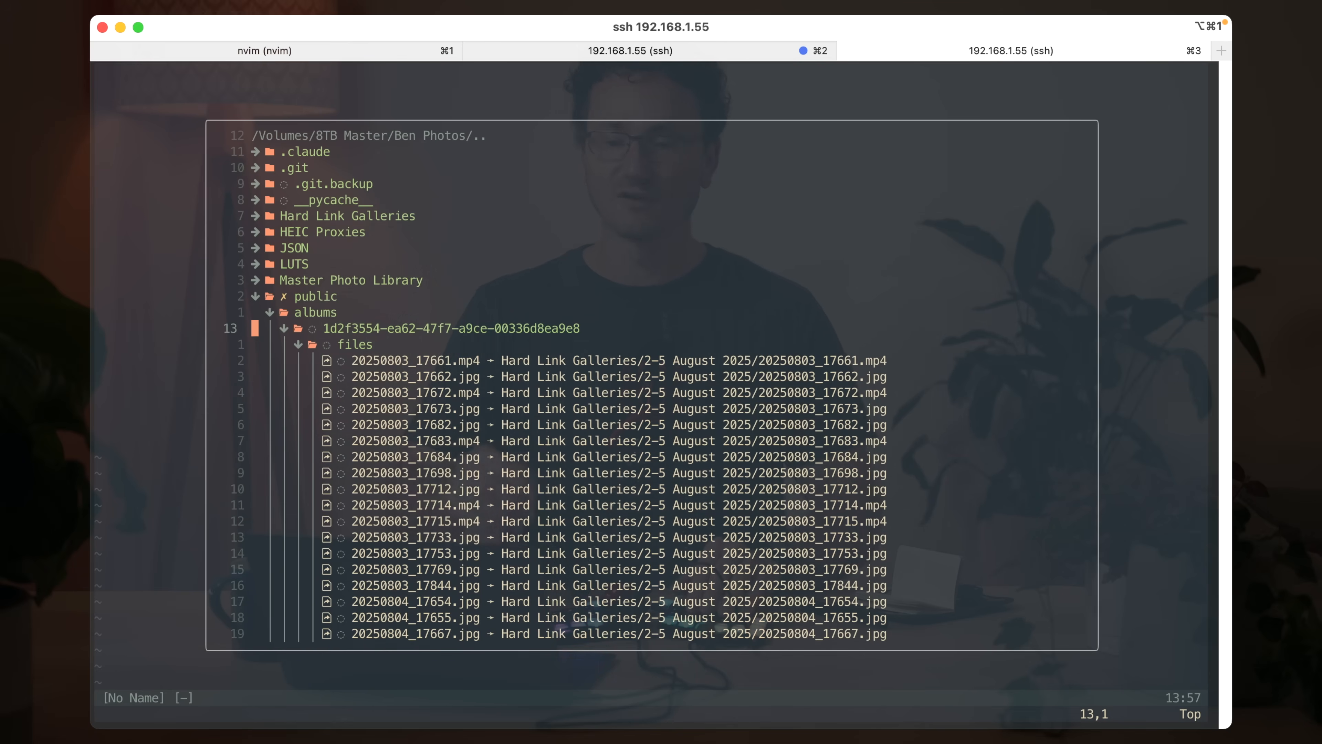